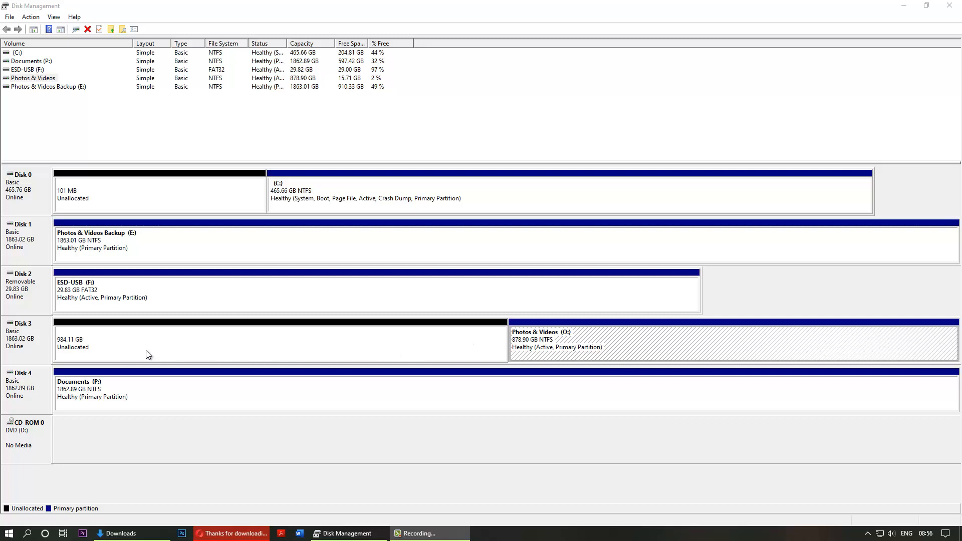
{"action": "mouse_move", "coordinate": [154, 350]}
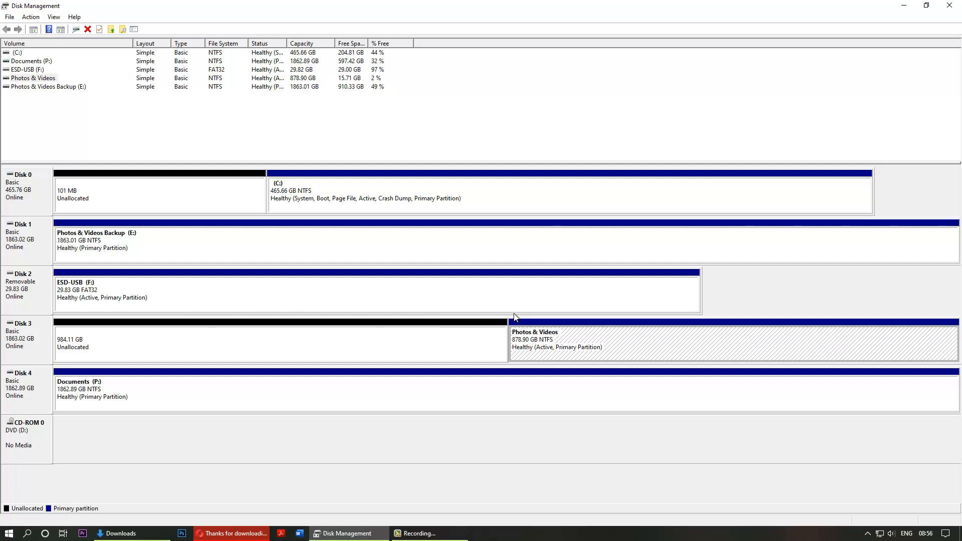
{"action": "mouse_move", "coordinate": [574, 314]}
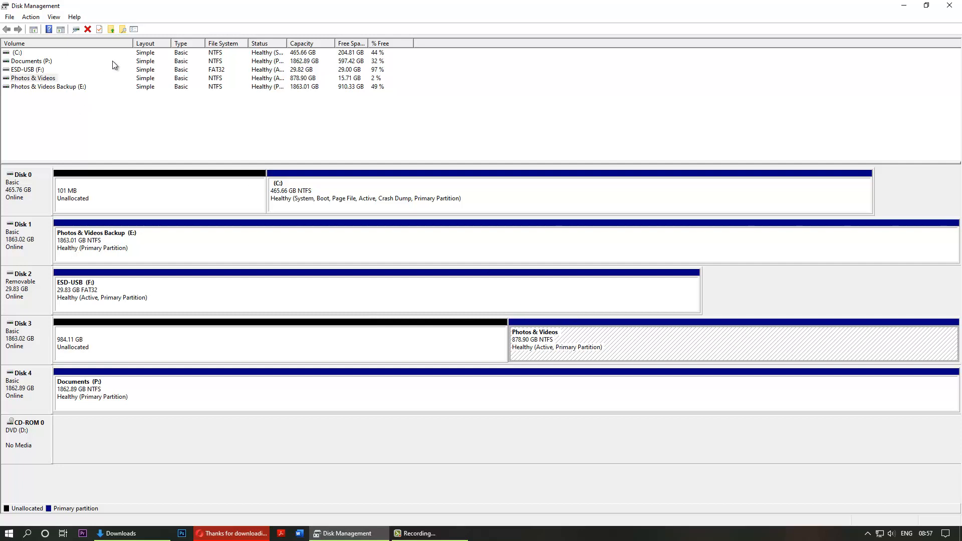
{"action": "mouse_move", "coordinate": [521, 353]}
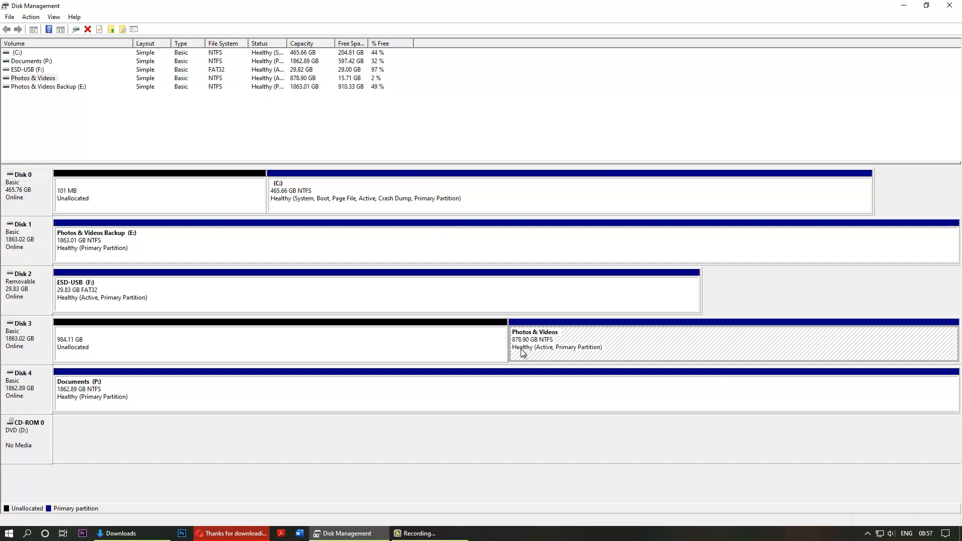
{"action": "mouse_move", "coordinate": [566, 350]}
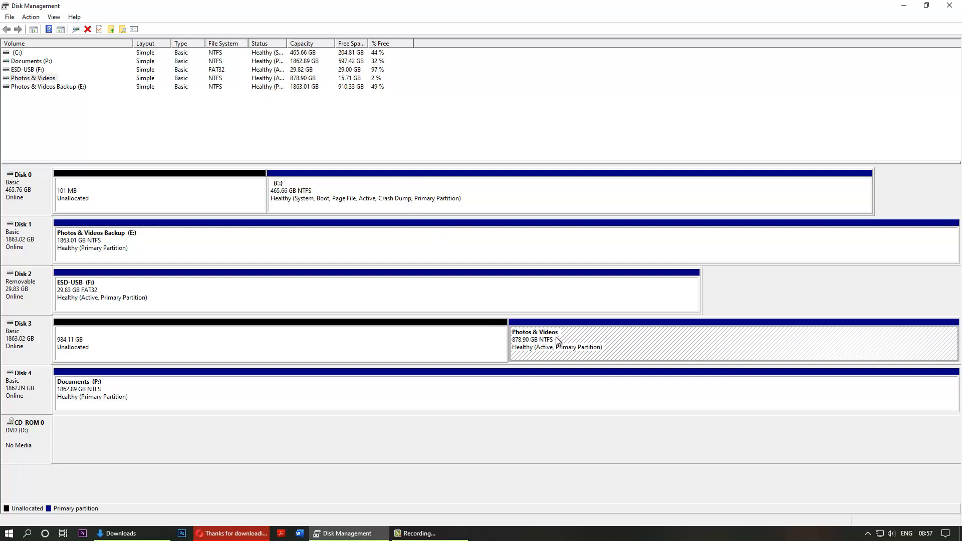
Run the Extend Volume wizard on Photos & Videos using all of Disk 3's unallocated space.
{"action": "right_click", "coordinate": [555, 340]}
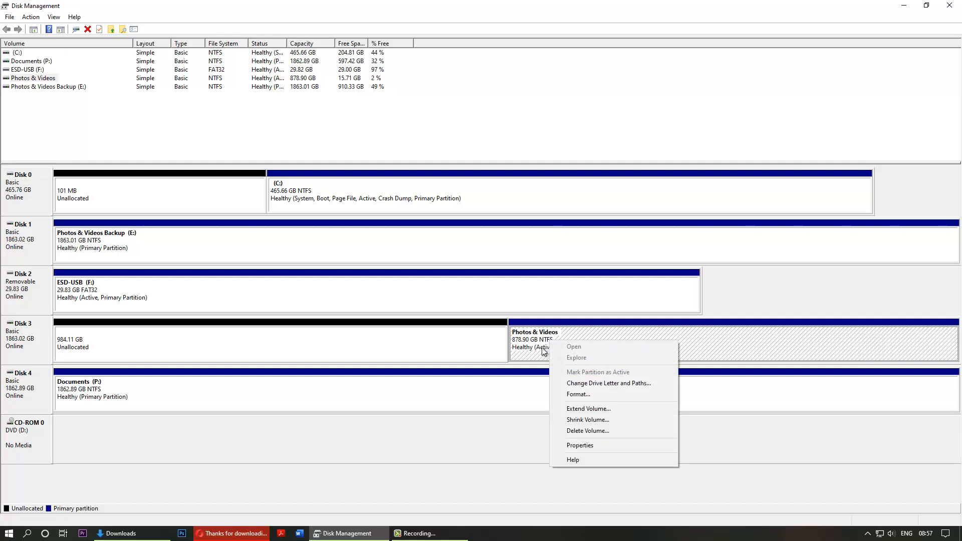
{"action": "left_click", "coordinate": [587, 409]}
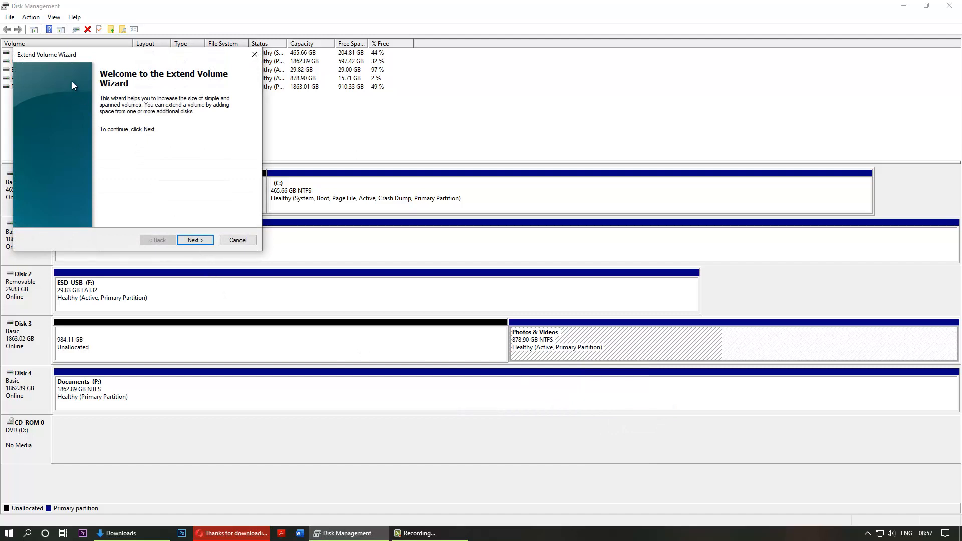
{"action": "left_click", "coordinate": [194, 239]}
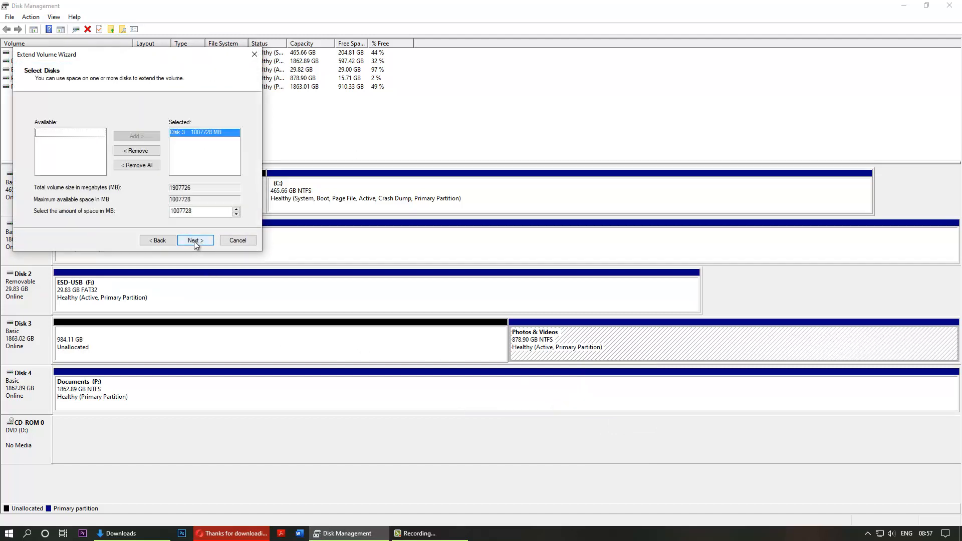
{"action": "left_click", "coordinate": [194, 239]}
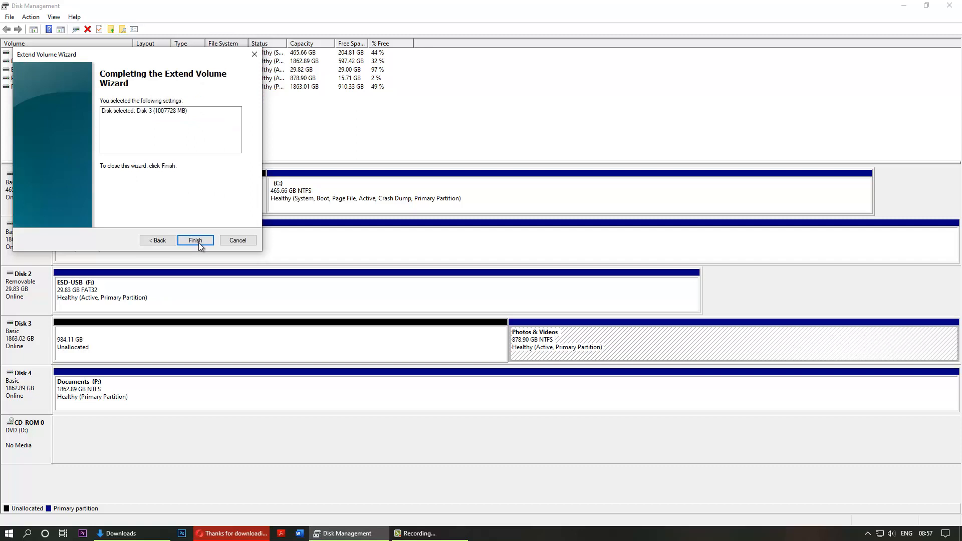
{"action": "left_click", "coordinate": [196, 240]}
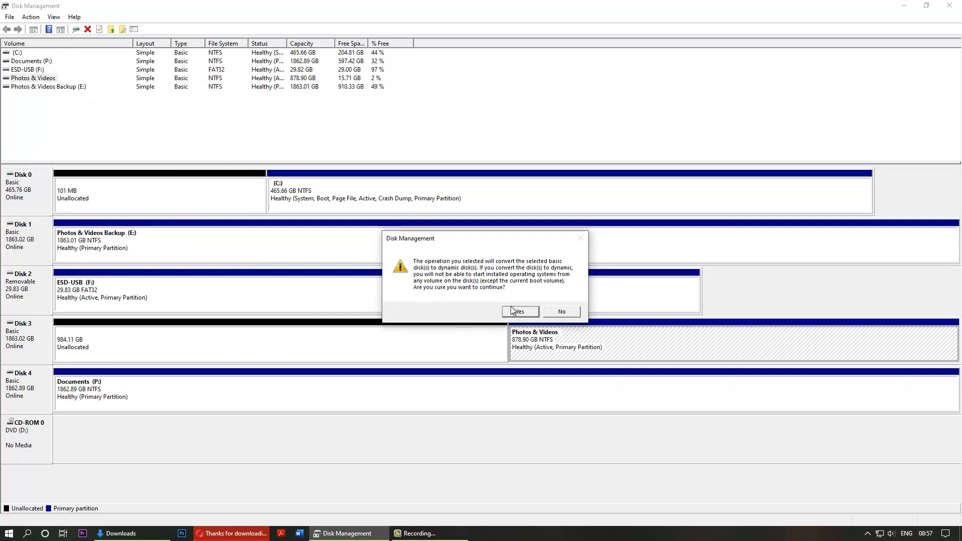
Accept the dynamic-disk conversion, then dismiss the resulting 'operation is not supported' error.
{"action": "left_click", "coordinate": [518, 312]}
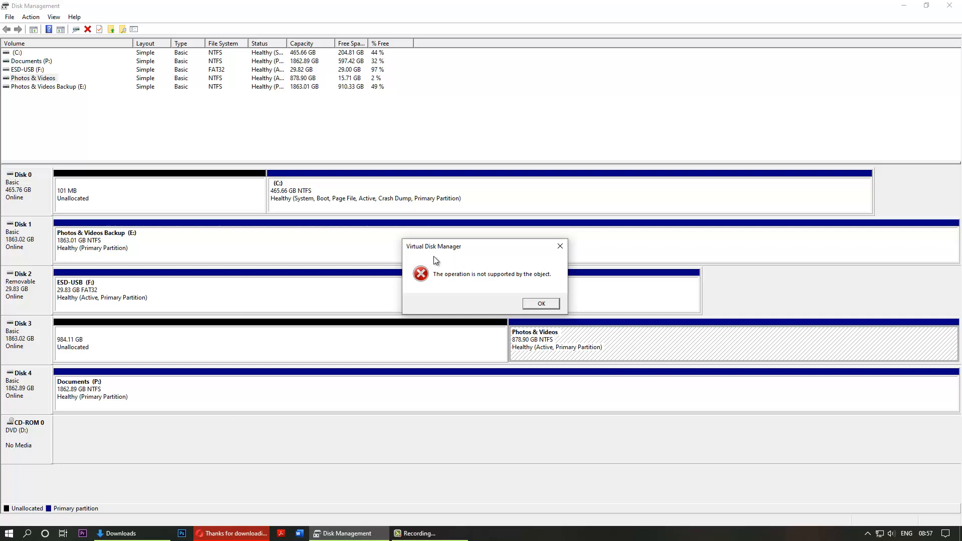
{"action": "mouse_move", "coordinate": [439, 281]}
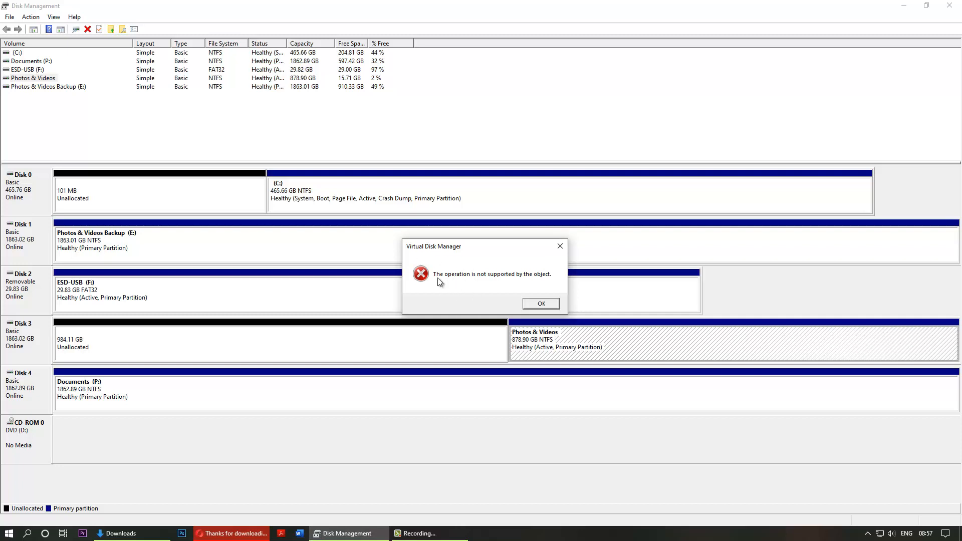
{"action": "mouse_move", "coordinate": [489, 289]}
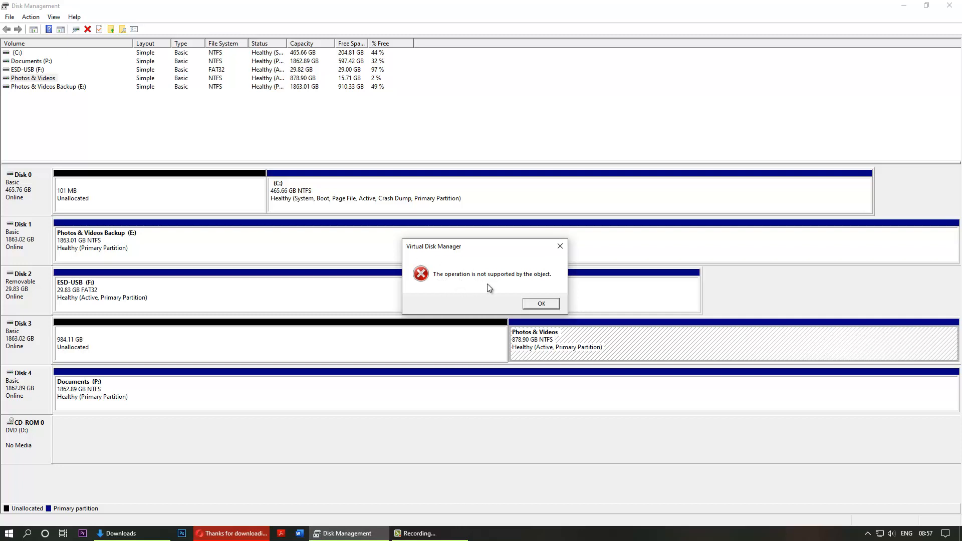
{"action": "mouse_move", "coordinate": [549, 304]}
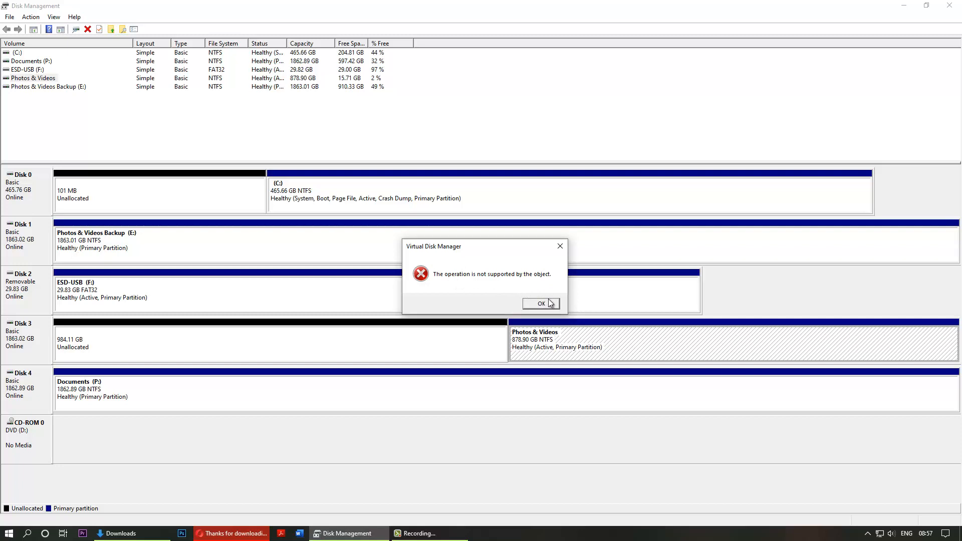
{"action": "left_click", "coordinate": [540, 302]}
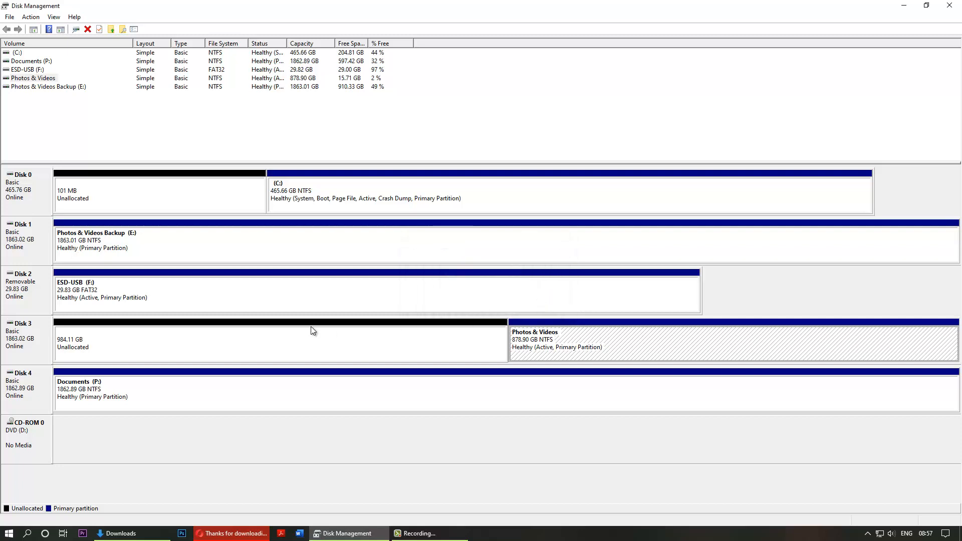
{"action": "mouse_move", "coordinate": [239, 345]}
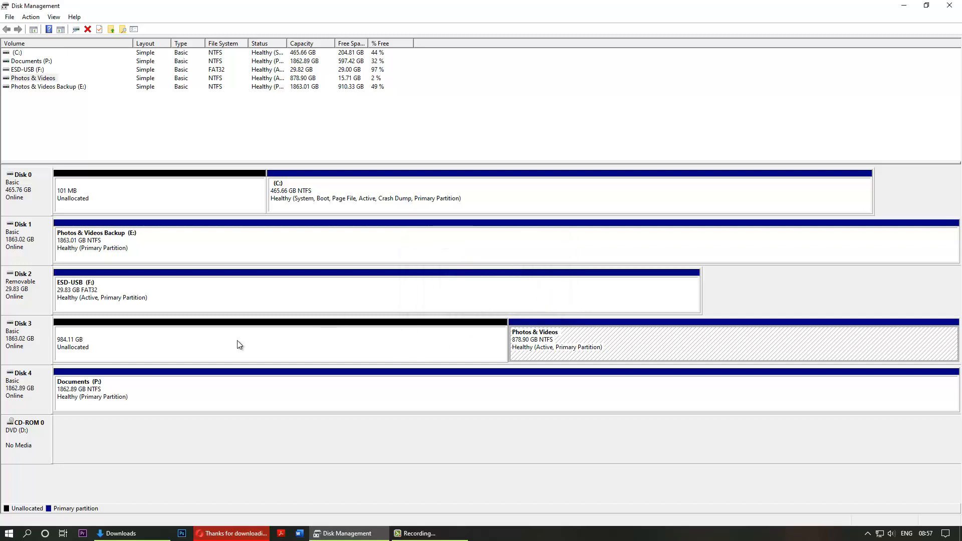
{"action": "mouse_move", "coordinate": [353, 300]}
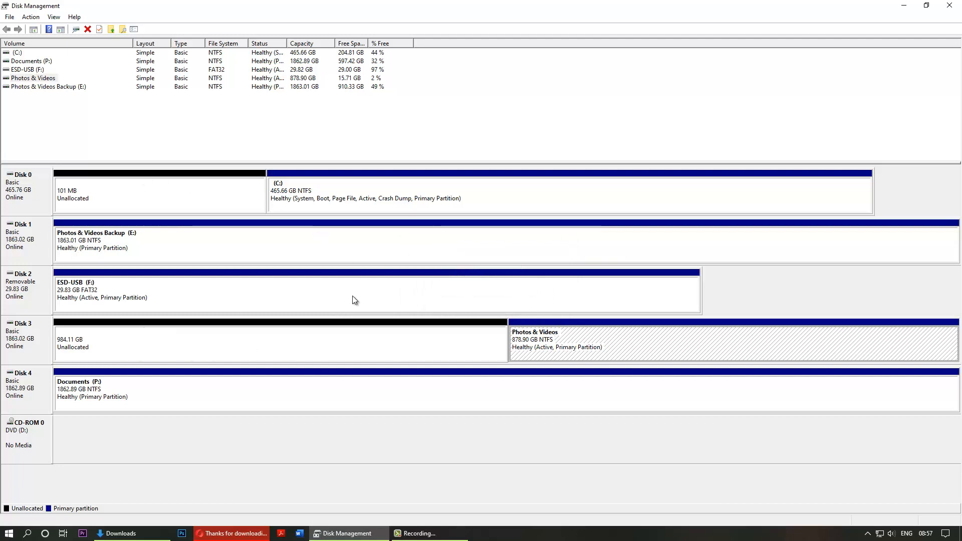
{"action": "mouse_move", "coordinate": [262, 337]}
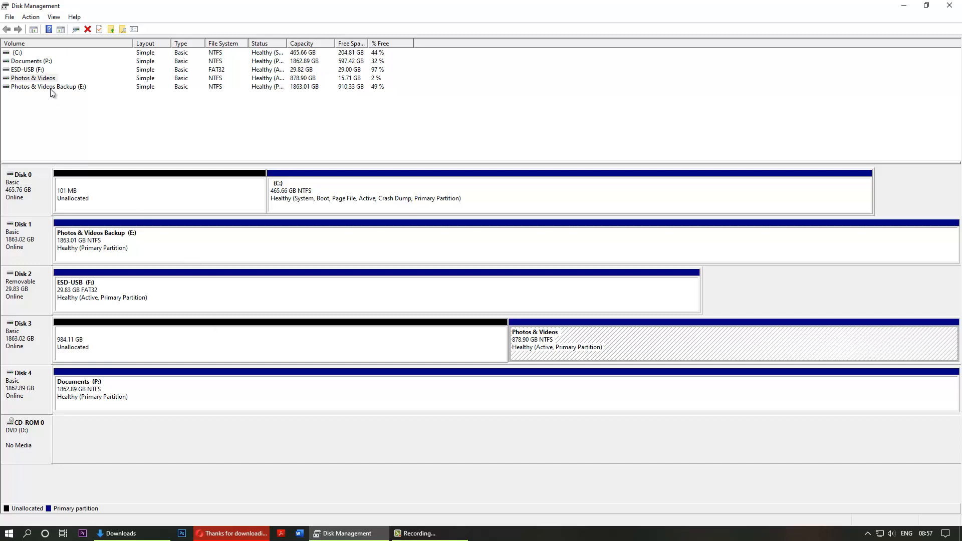
{"action": "mouse_move", "coordinate": [240, 142]}
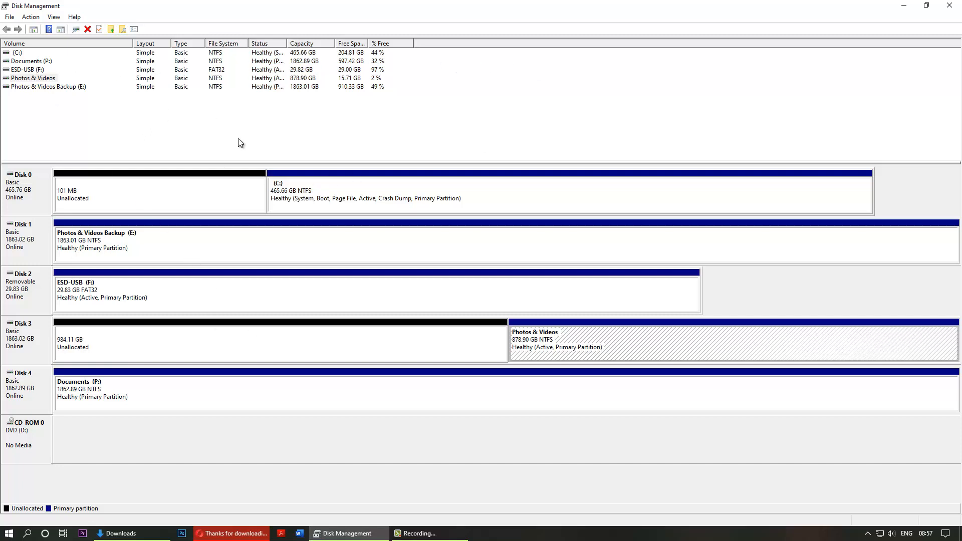
{"action": "mouse_move", "coordinate": [141, 281]}
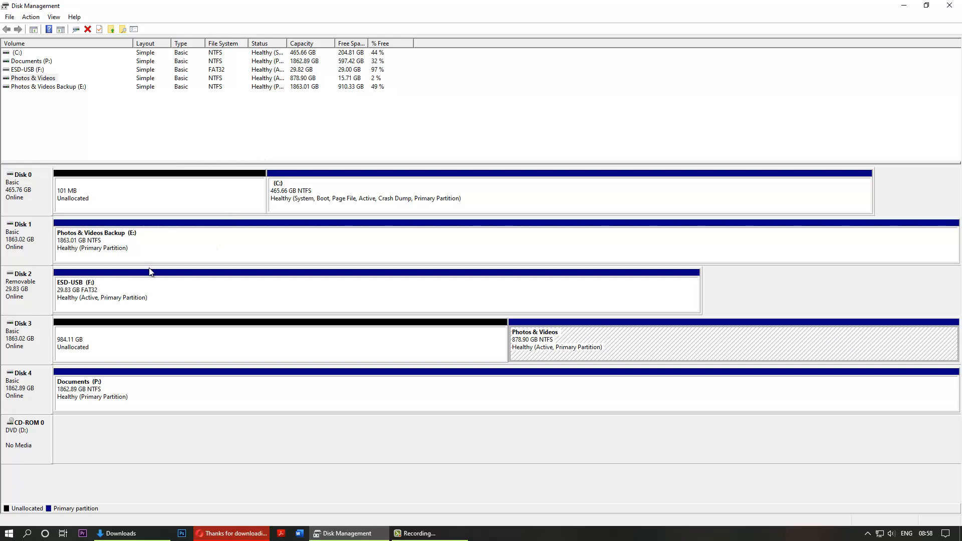
{"action": "mouse_move", "coordinate": [221, 434]}
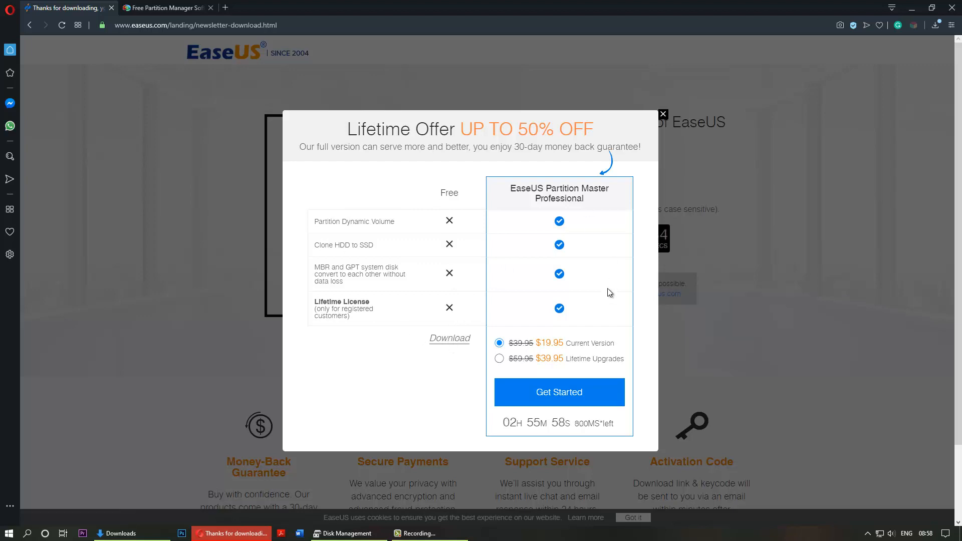
{"action": "mouse_move", "coordinate": [147, 526]}
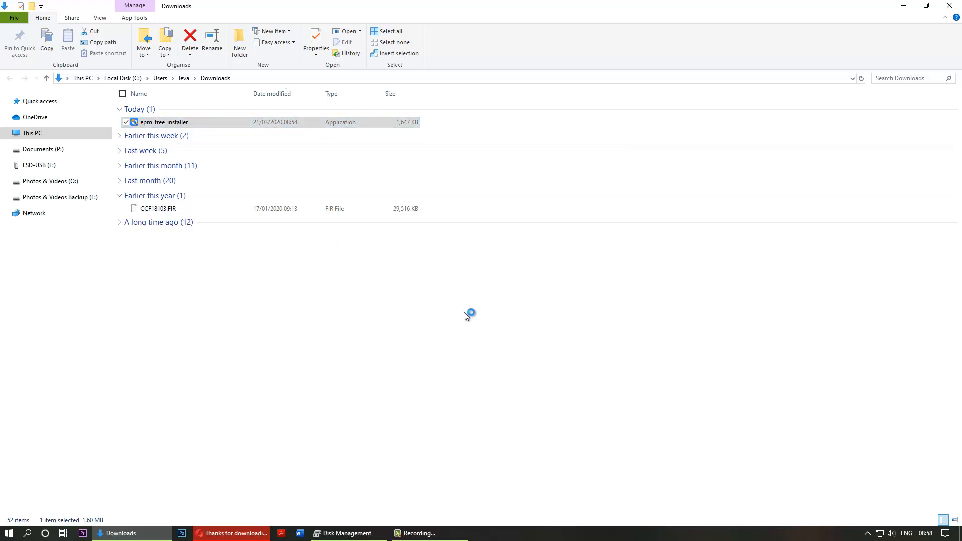
{"action": "mouse_move", "coordinate": [356, 295]}
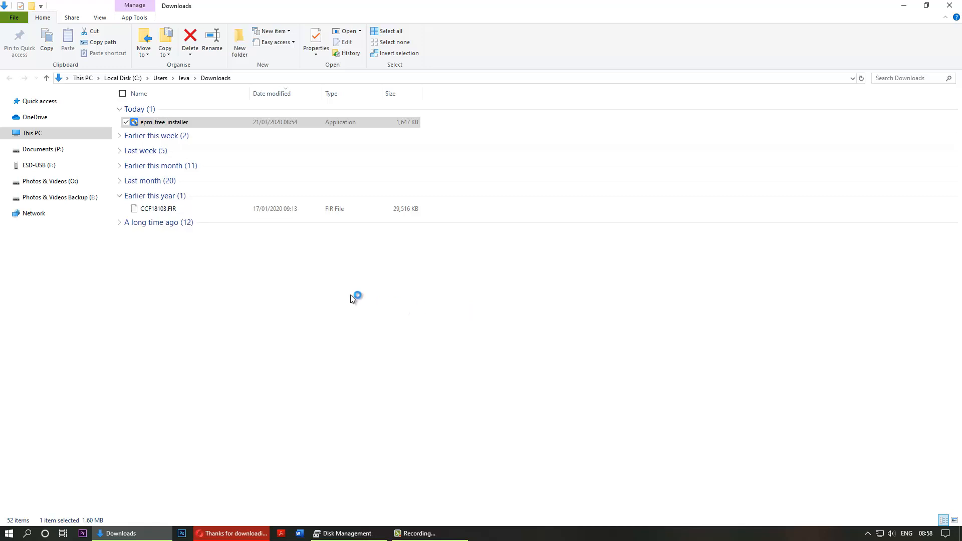
Run epm_free_installer from Downloads and install the free edition of EaseUS Partition Master.
{"action": "double_click", "coordinate": [163, 121]}
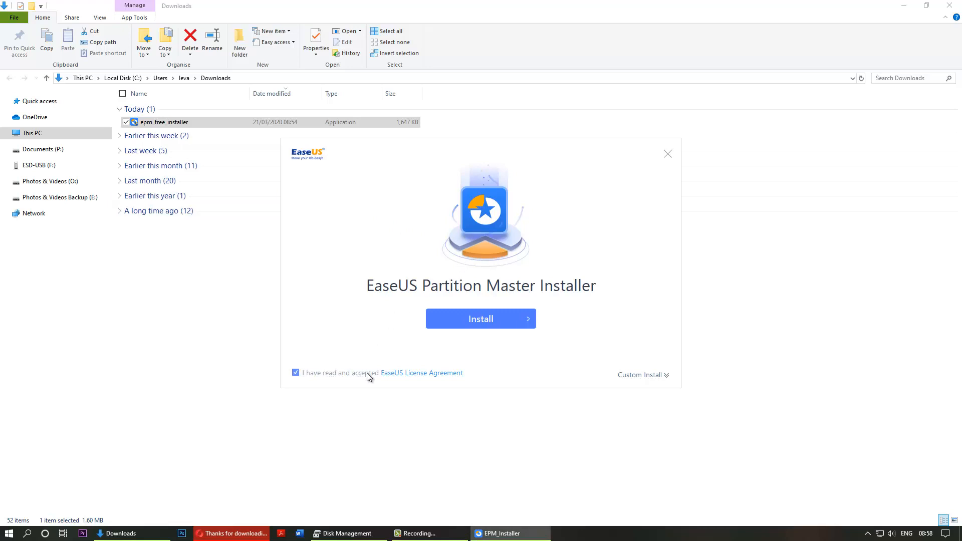
{"action": "mouse_move", "coordinate": [444, 333]}
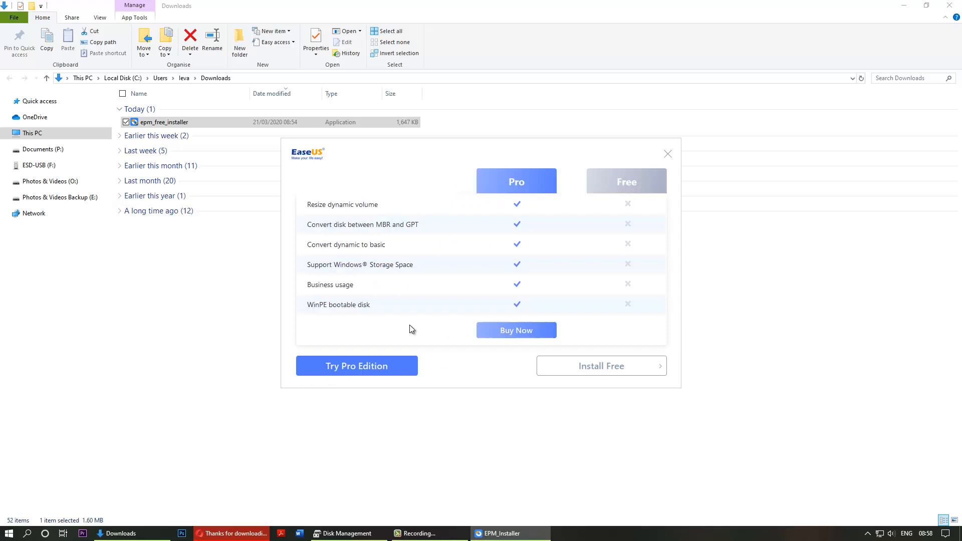
{"action": "mouse_move", "coordinate": [403, 330]}
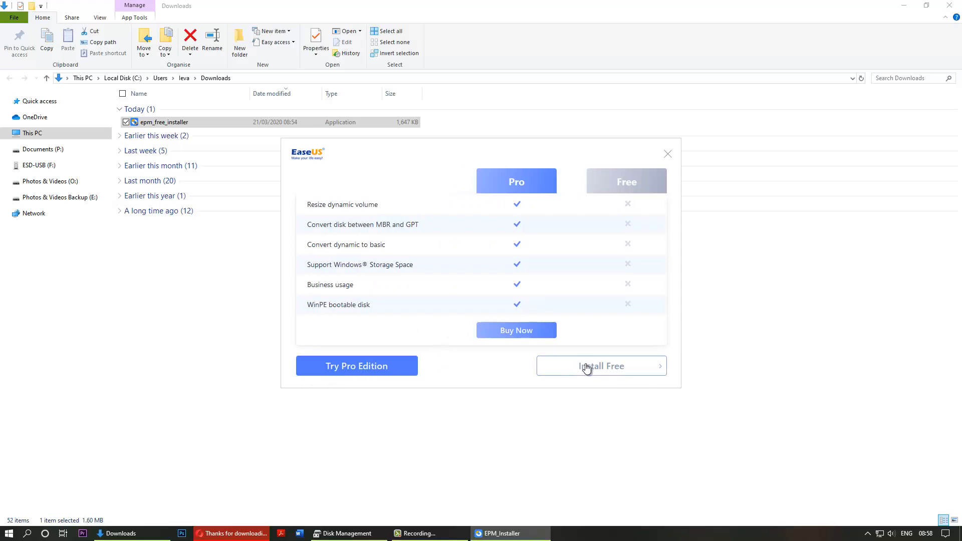
{"action": "left_click", "coordinate": [600, 365]}
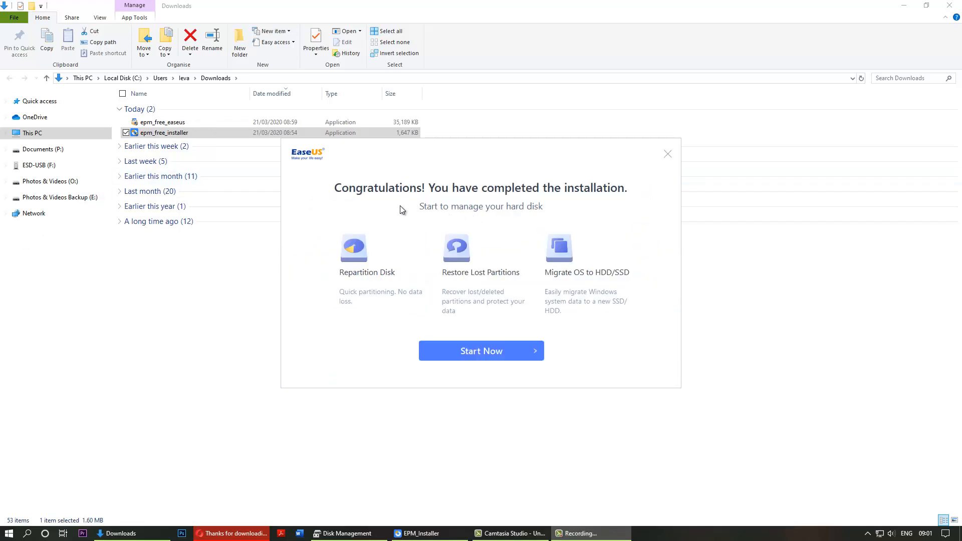
{"action": "mouse_move", "coordinate": [479, 205]}
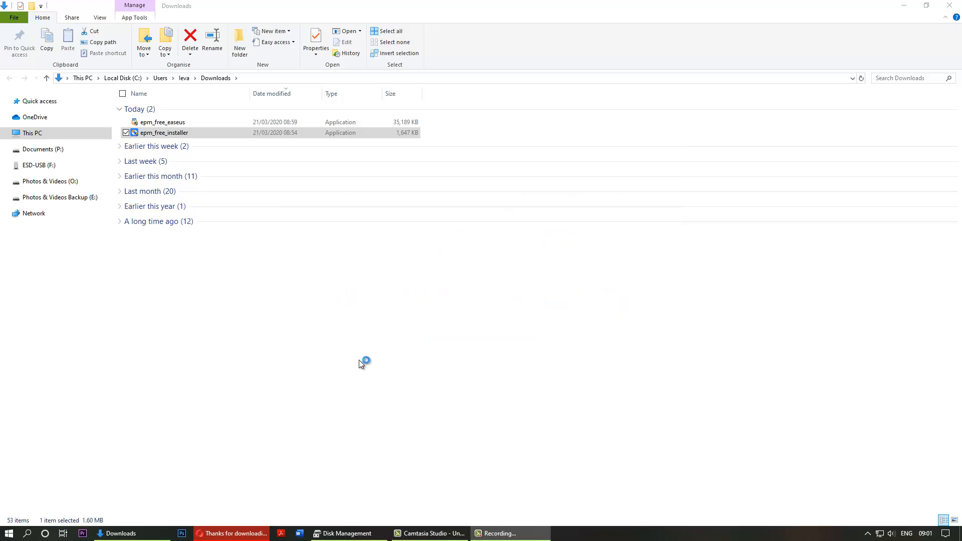
Launch EaseUS Partition Master so its disk and partition list loads.
{"action": "double_click", "coordinate": [163, 132]}
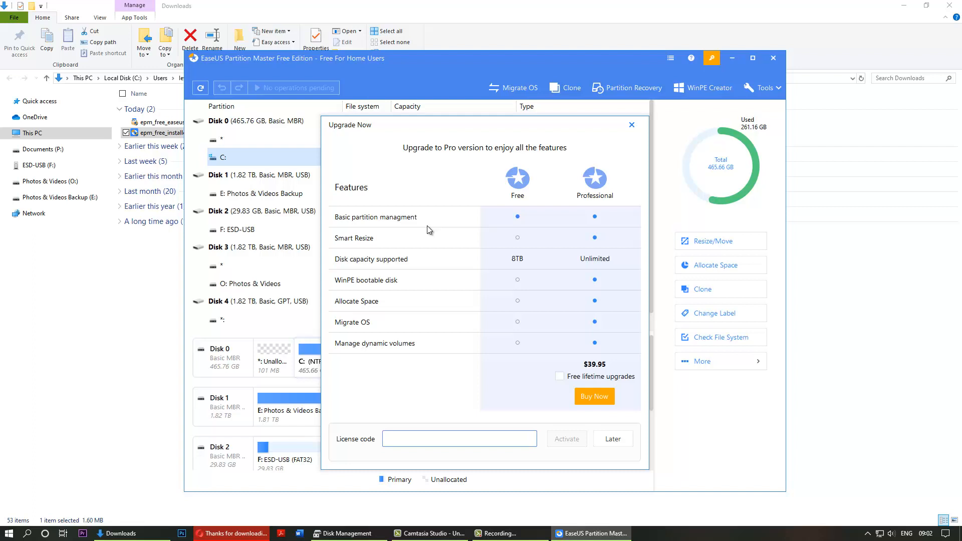
{"action": "mouse_move", "coordinate": [500, 216]}
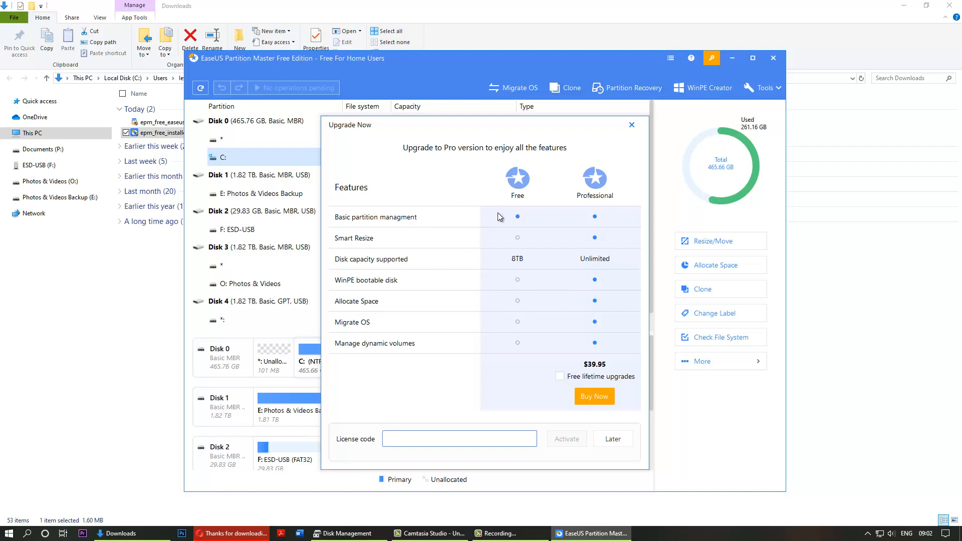
{"action": "mouse_move", "coordinate": [632, 315]}
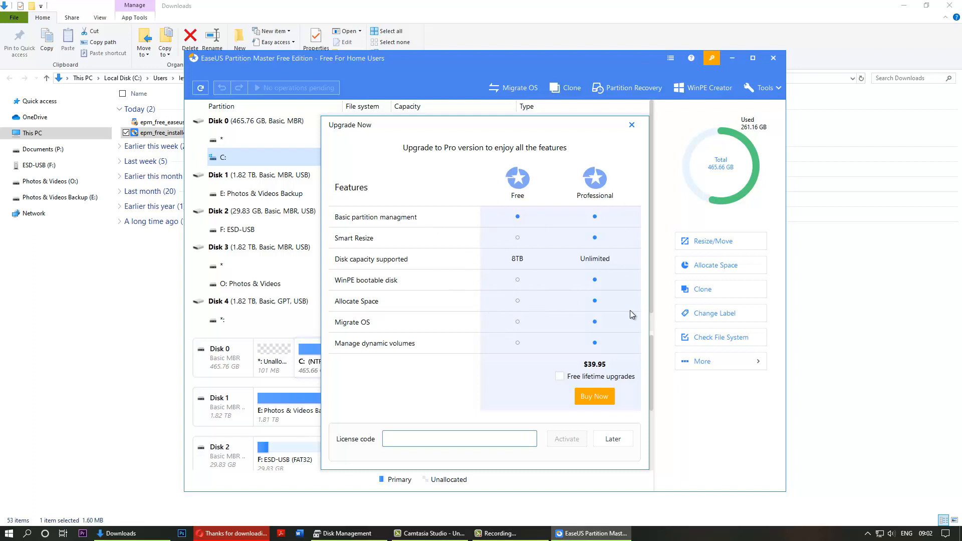
{"action": "mouse_move", "coordinate": [551, 194]}
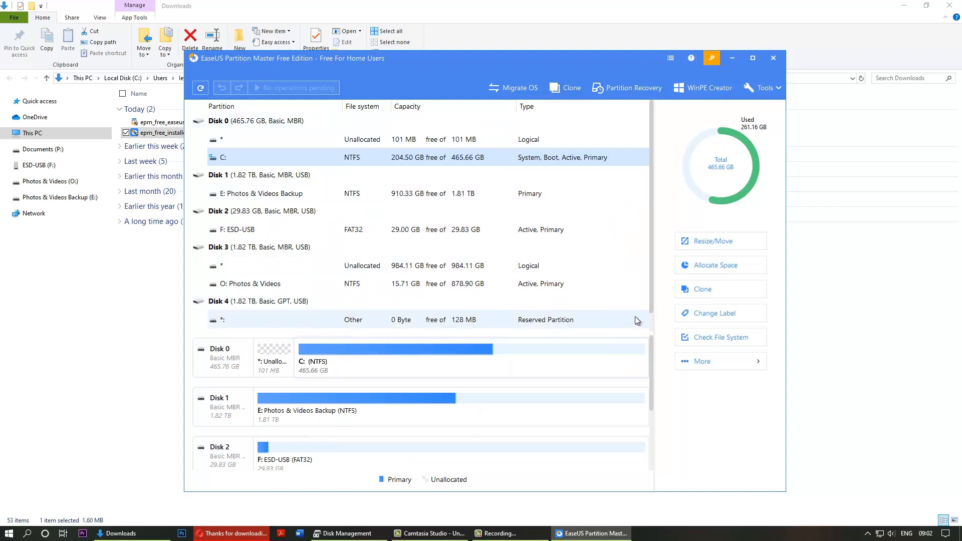
{"action": "mouse_move", "coordinate": [642, 313]}
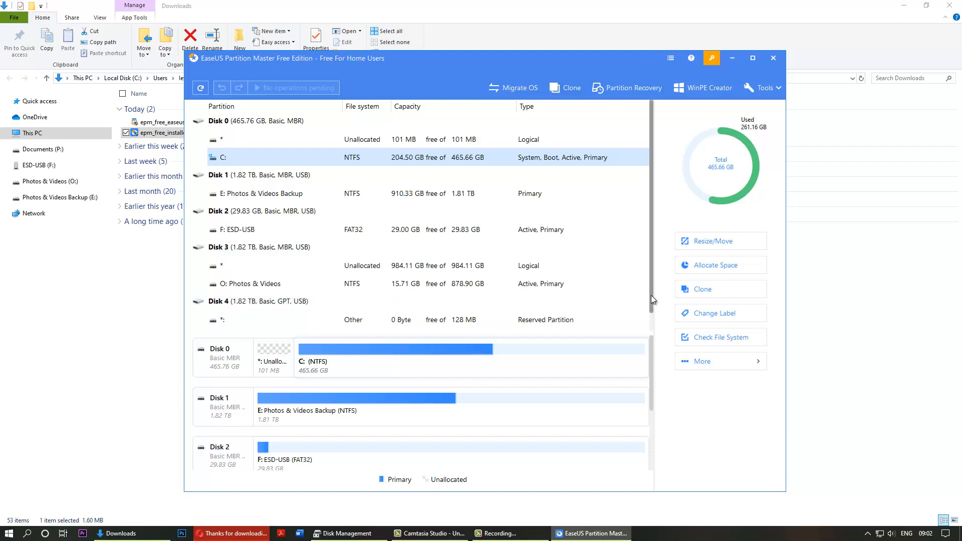
Scroll the disk map down to Disk 3's Photos & Videos (O:) partition.
{"action": "scroll", "scroll_direction": "down", "scroll_amount": 3}
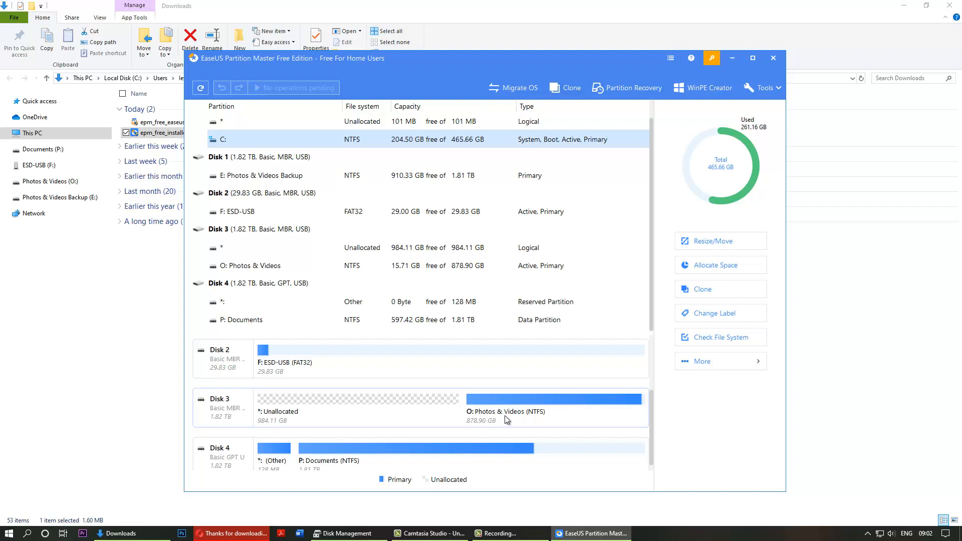
{"action": "mouse_move", "coordinate": [494, 422]}
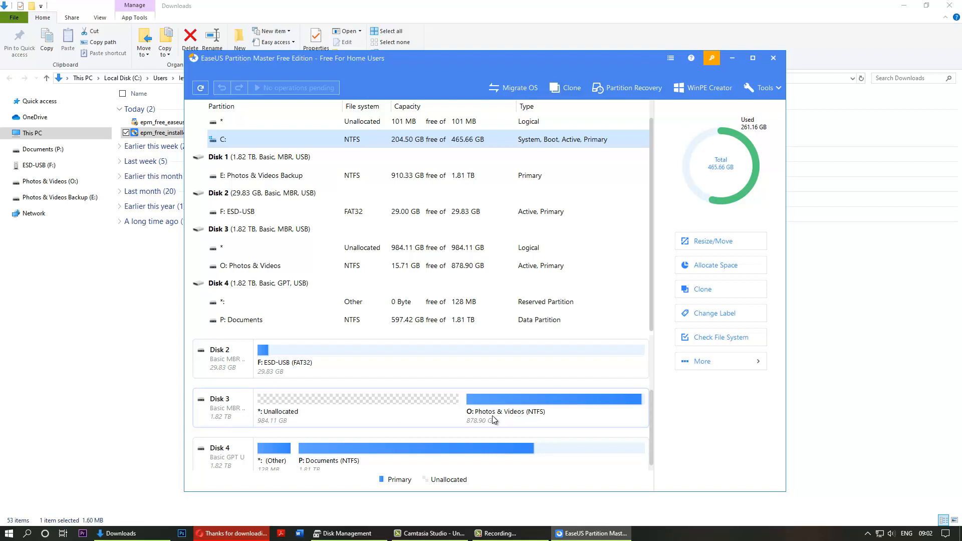
{"action": "mouse_move", "coordinate": [509, 409]}
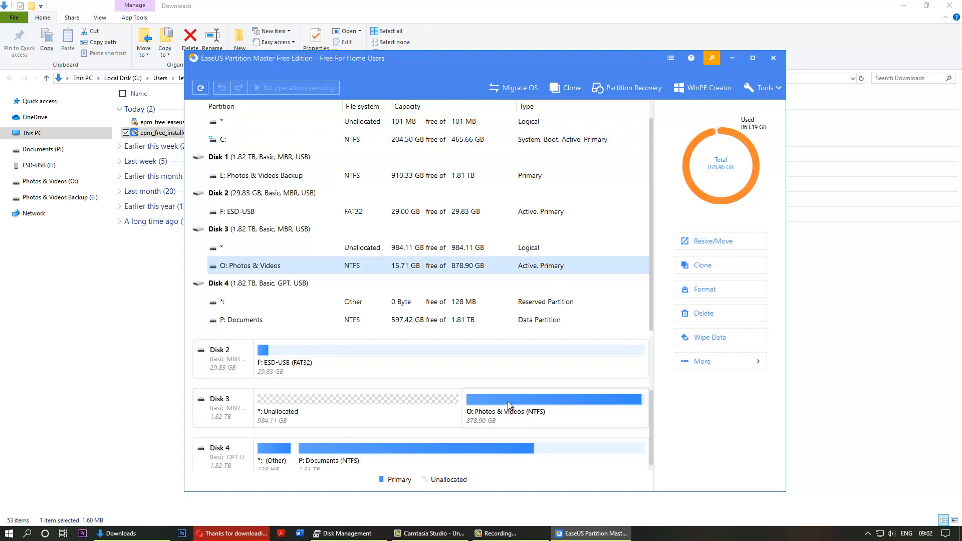
{"action": "mouse_move", "coordinate": [517, 405]}
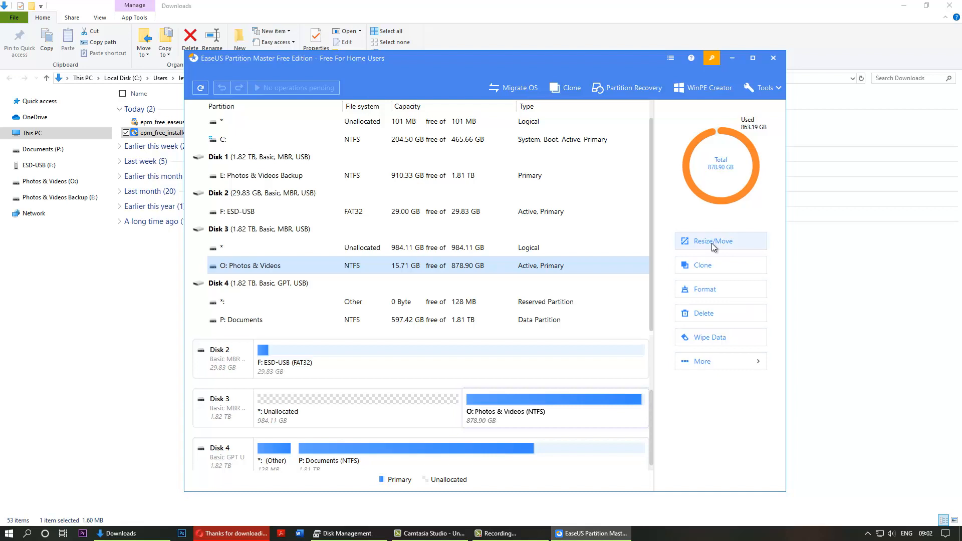
In Resize/Move, stretch Photos & Videos leftward over the unallocated space to 1863.01 GB.
{"action": "left_click", "coordinate": [711, 241]}
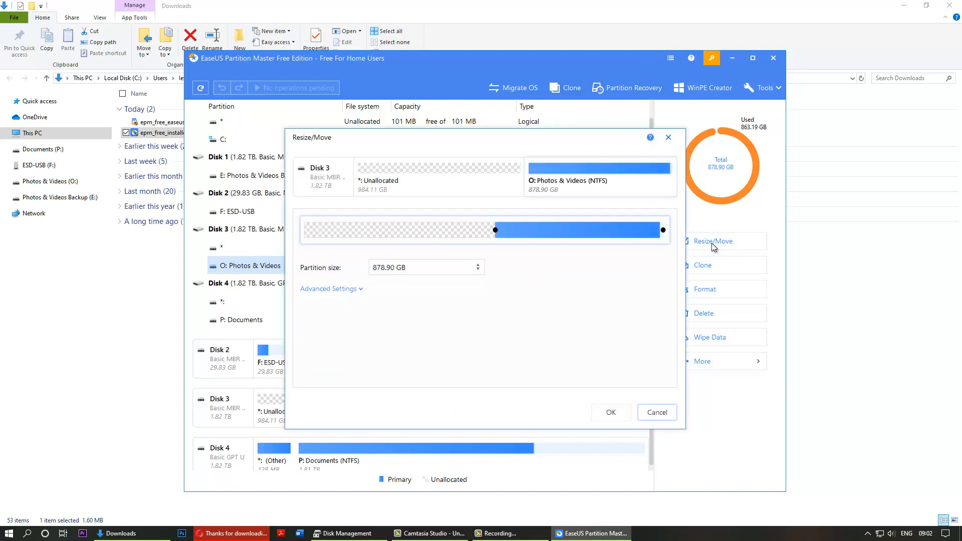
{"action": "mouse_move", "coordinate": [513, 246]}
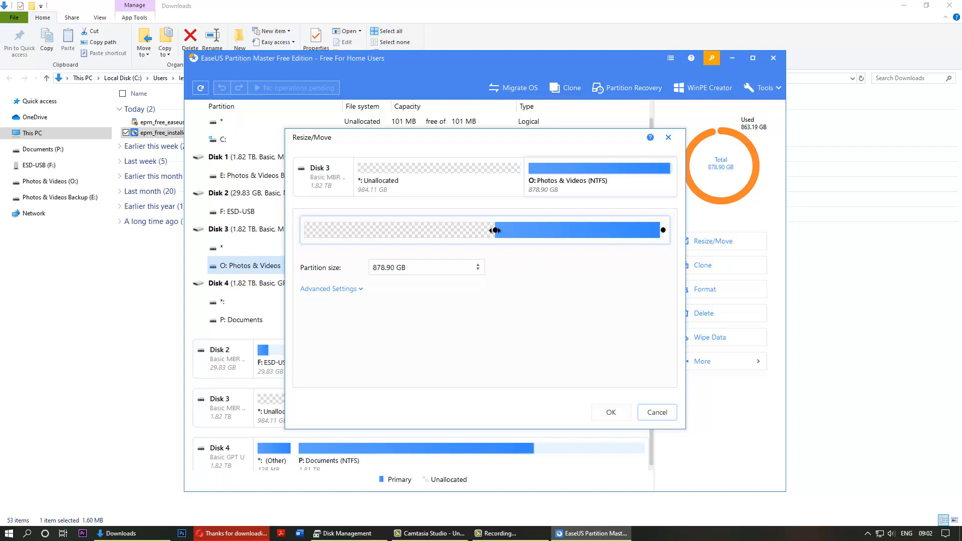
{"action": "left_click_drag", "start_coordinate": [496, 229], "coordinate": [491, 230]}
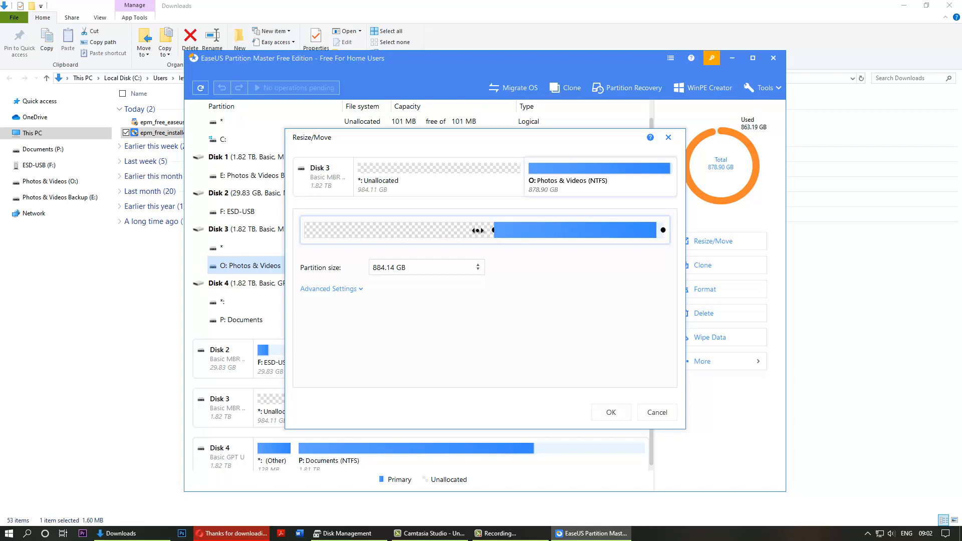
{"action": "left_click_drag", "start_coordinate": [479, 230], "coordinate": [303, 231]}
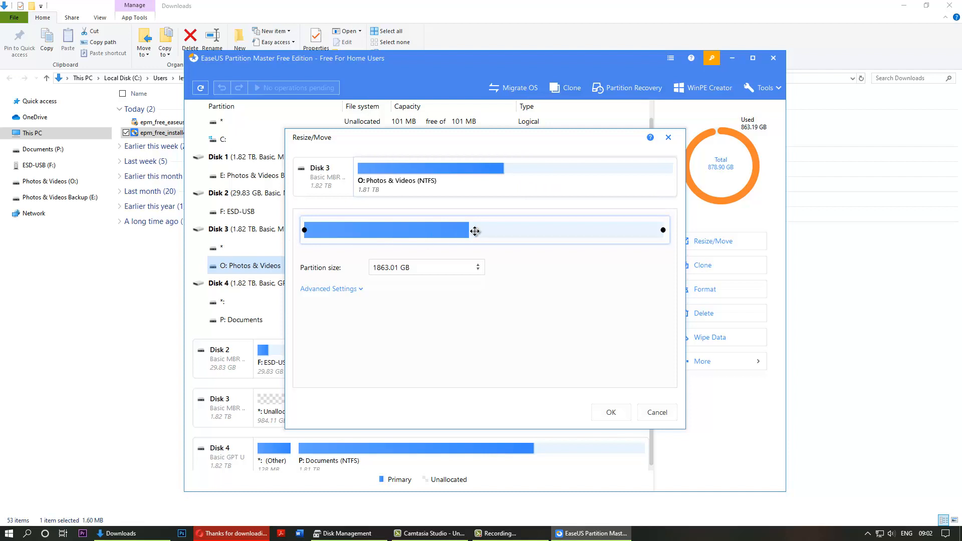
{"action": "mouse_move", "coordinate": [383, 209]}
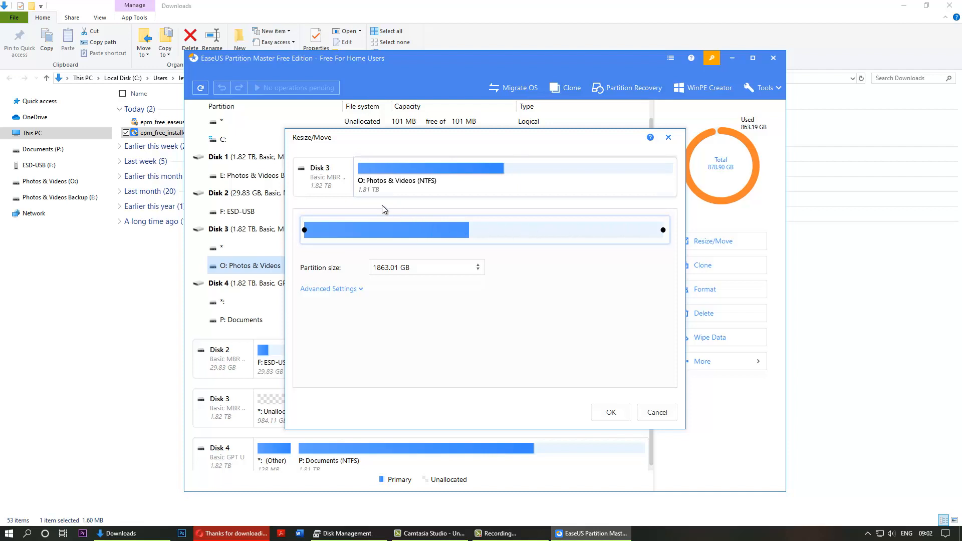
{"action": "mouse_move", "coordinate": [374, 200]}
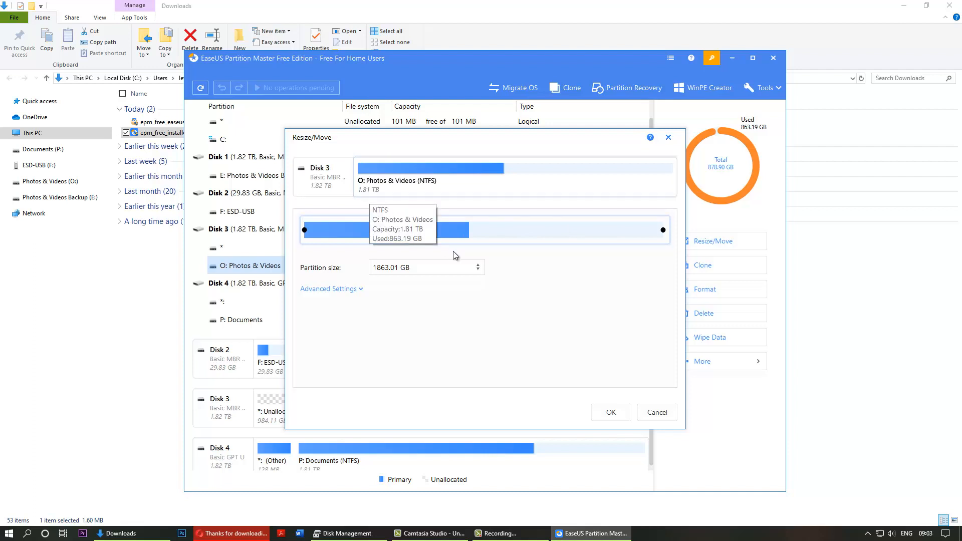
{"action": "mouse_move", "coordinate": [497, 354]}
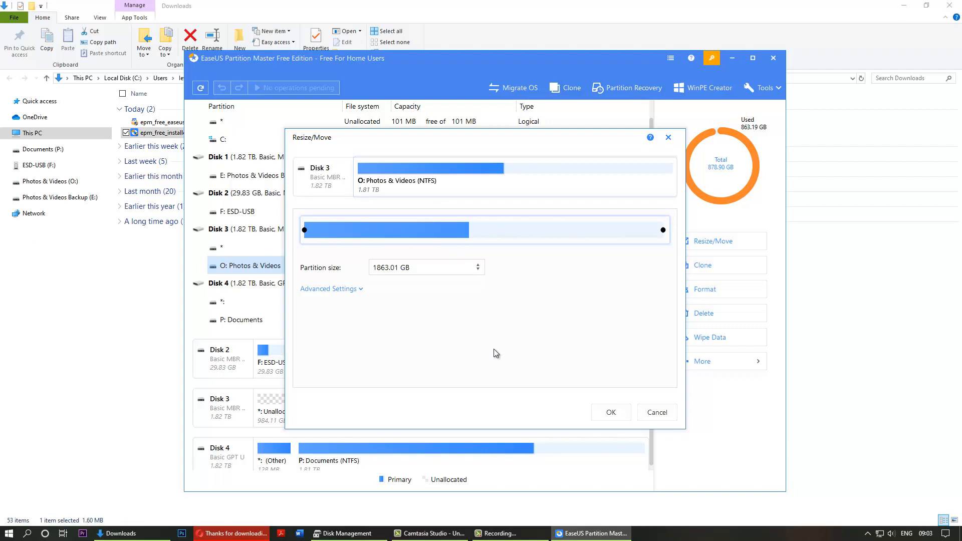
{"action": "mouse_move", "coordinate": [597, 402]}
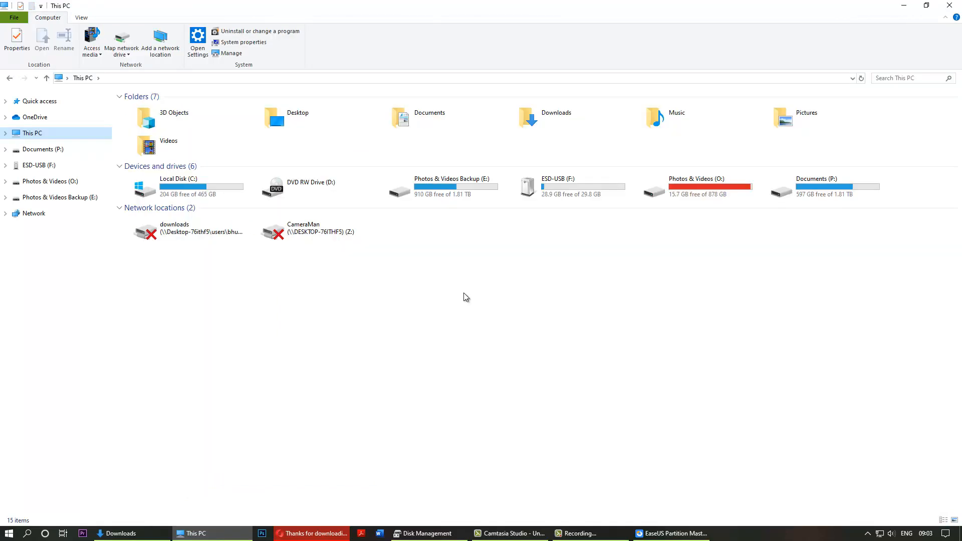
{"action": "mouse_move", "coordinate": [611, 256]}
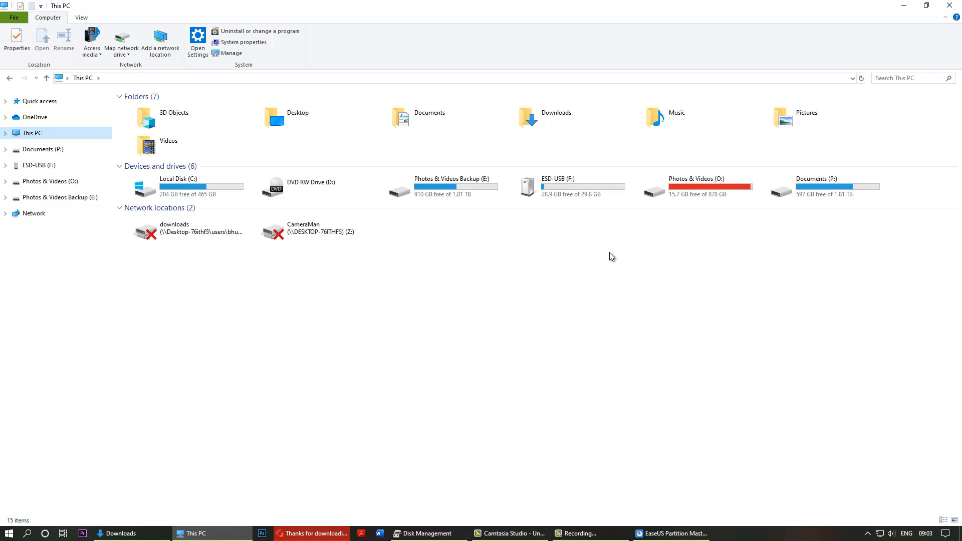
{"action": "mouse_move", "coordinate": [722, 216]}
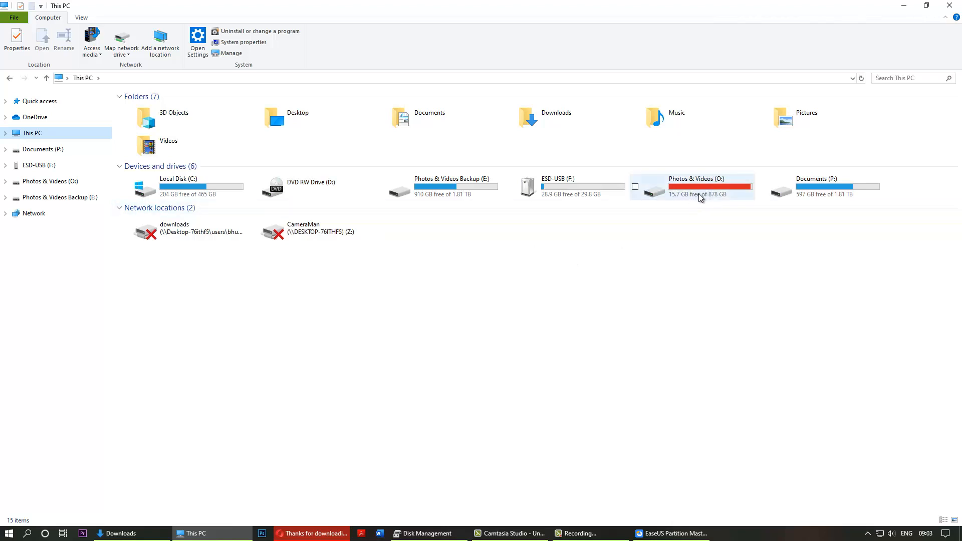
{"action": "mouse_move", "coordinate": [697, 209]}
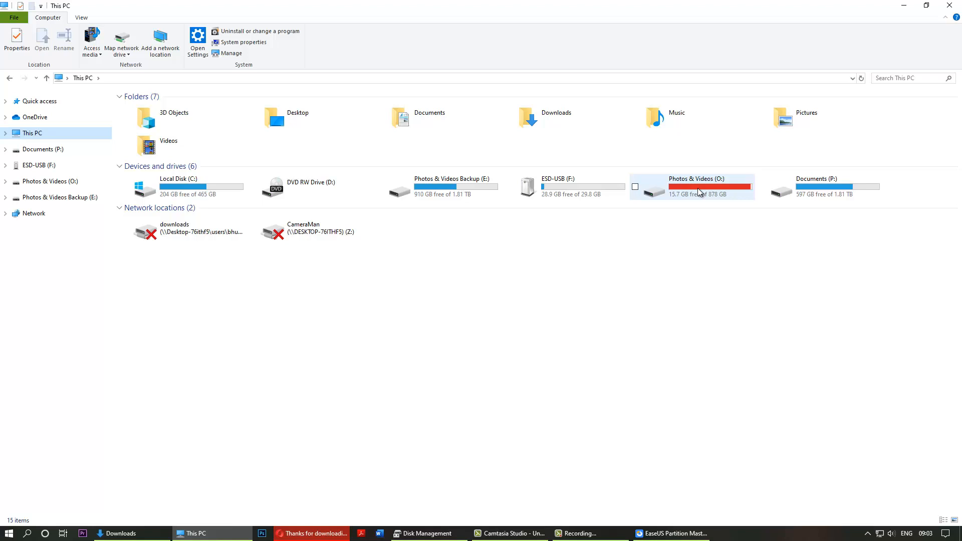
{"action": "mouse_move", "coordinate": [706, 192]}
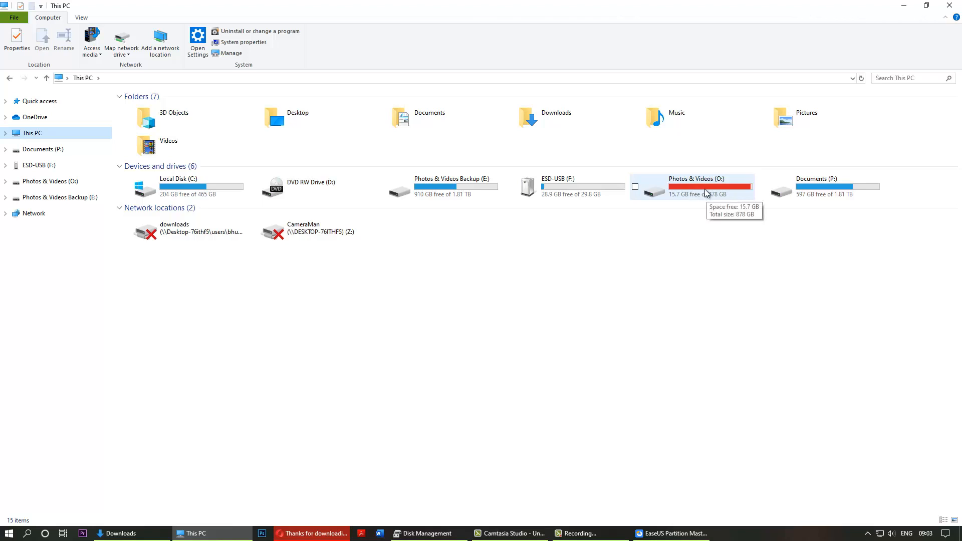
{"action": "mouse_move", "coordinate": [440, 188]}
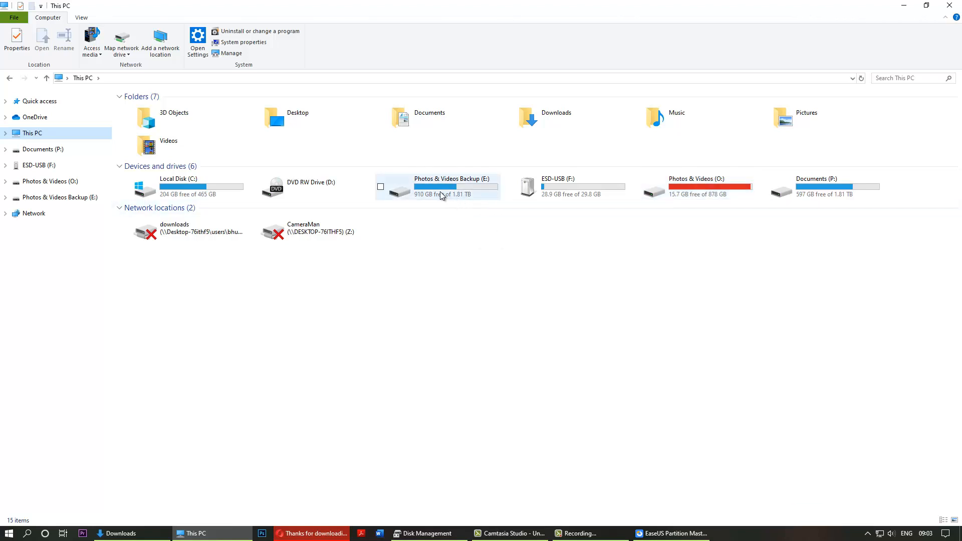
{"action": "mouse_move", "coordinate": [453, 185]}
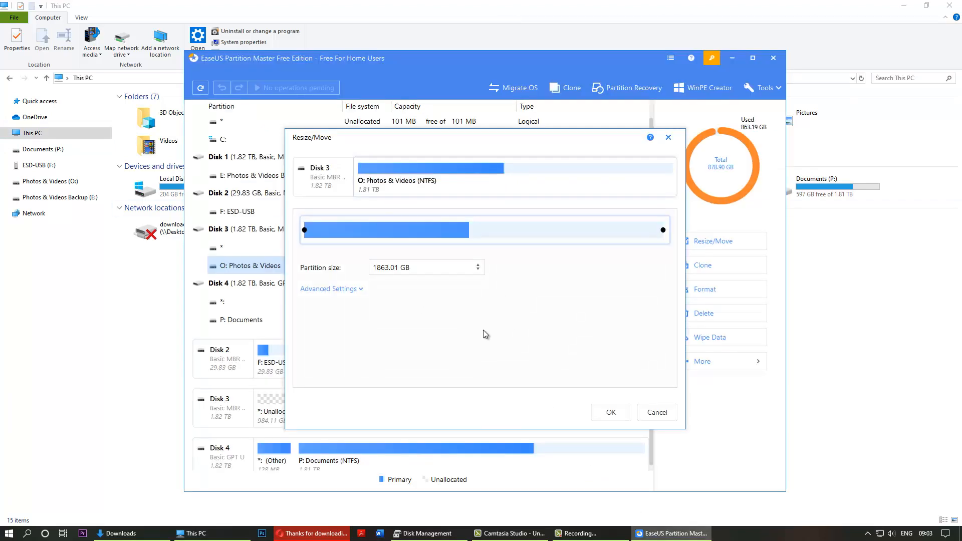
{"action": "mouse_move", "coordinate": [519, 325]}
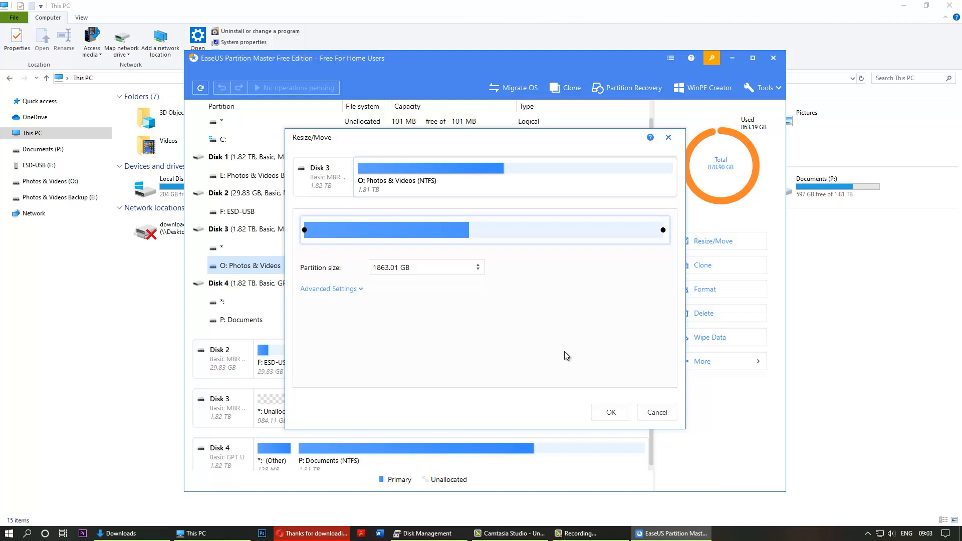
Confirm the Resize/Move so Photos & Videos (O:) is queued at 1.81 TB.
{"action": "left_click", "coordinate": [611, 412]}
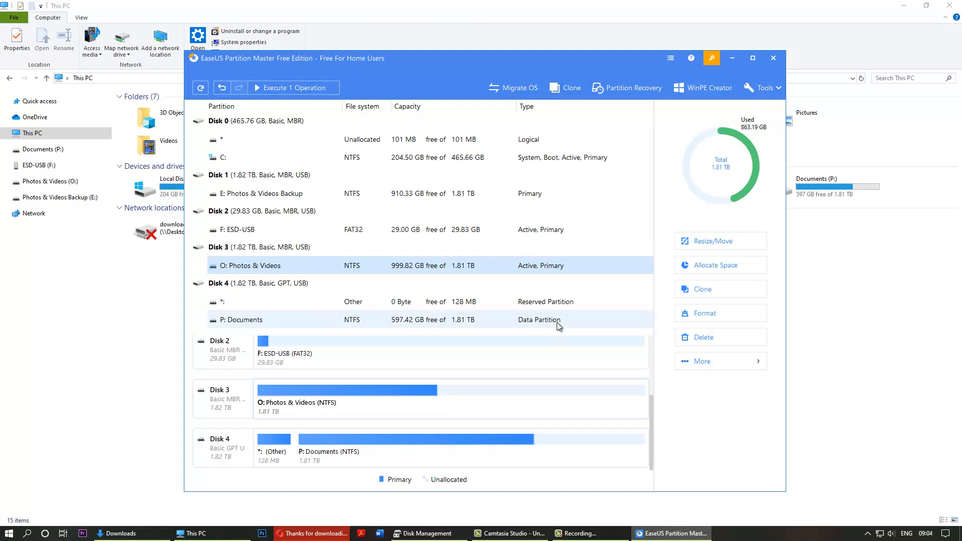
{"action": "mouse_move", "coordinate": [269, 89]}
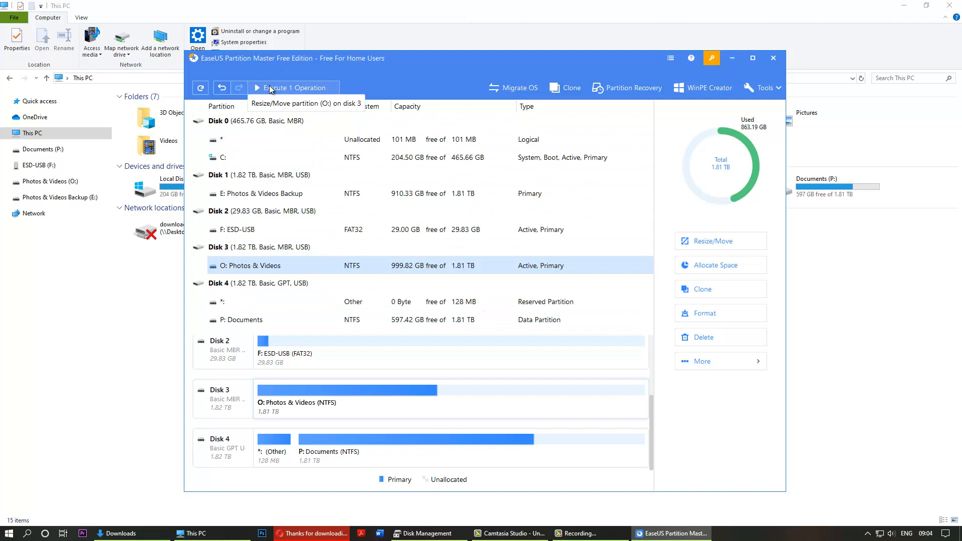
{"action": "mouse_move", "coordinate": [271, 92]}
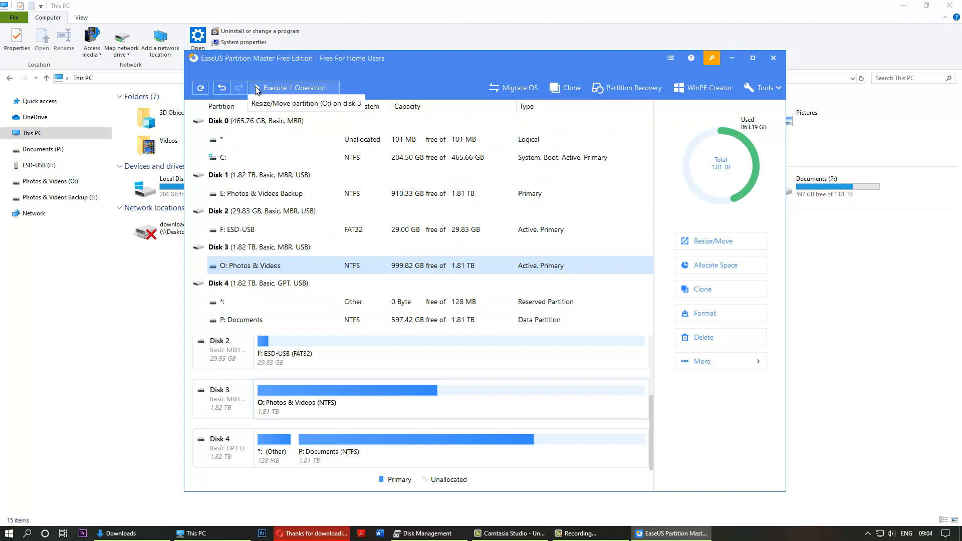
Review the pending operation resizing O: from 878.90 GB to 1.81 TB.
{"action": "left_click", "coordinate": [293, 87]}
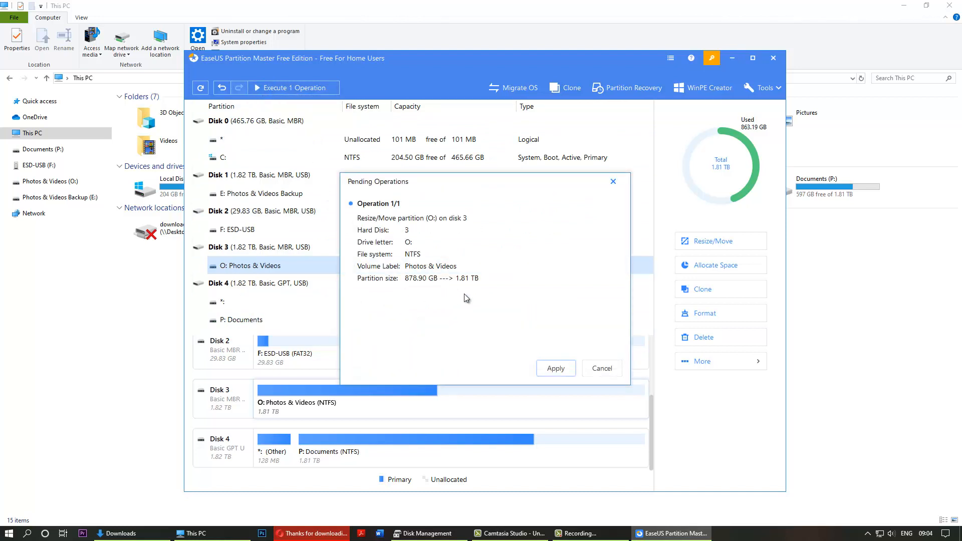
{"action": "mouse_move", "coordinate": [474, 298]}
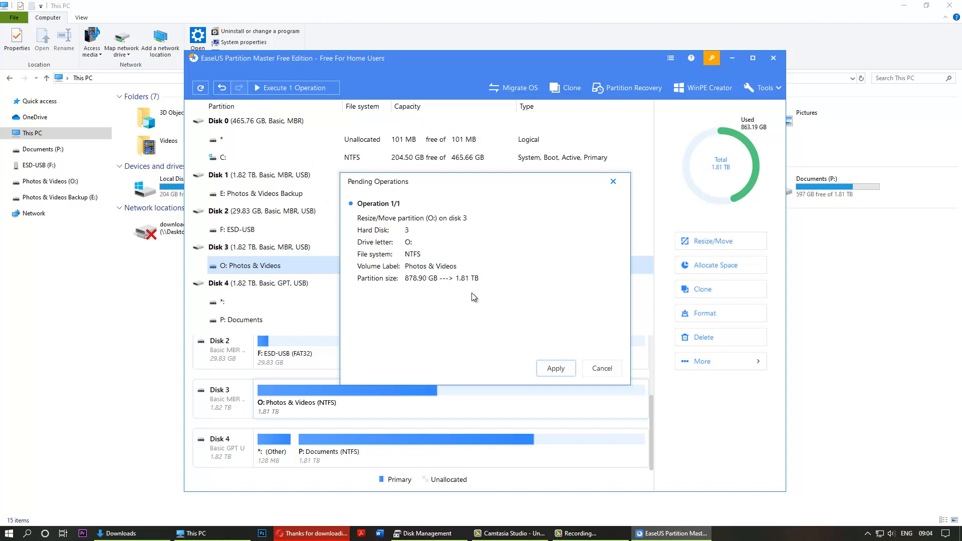
{"action": "mouse_move", "coordinate": [418, 289]}
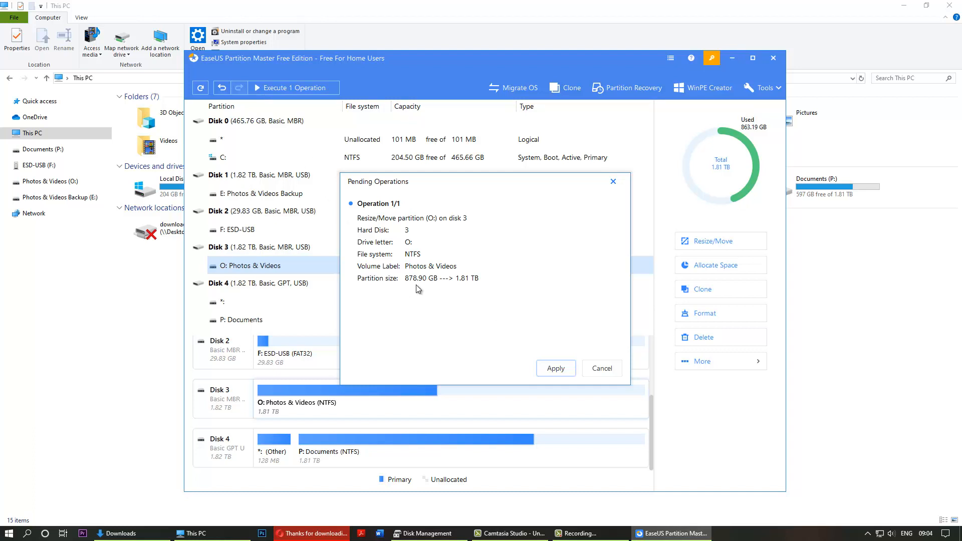
{"action": "mouse_move", "coordinate": [417, 289]}
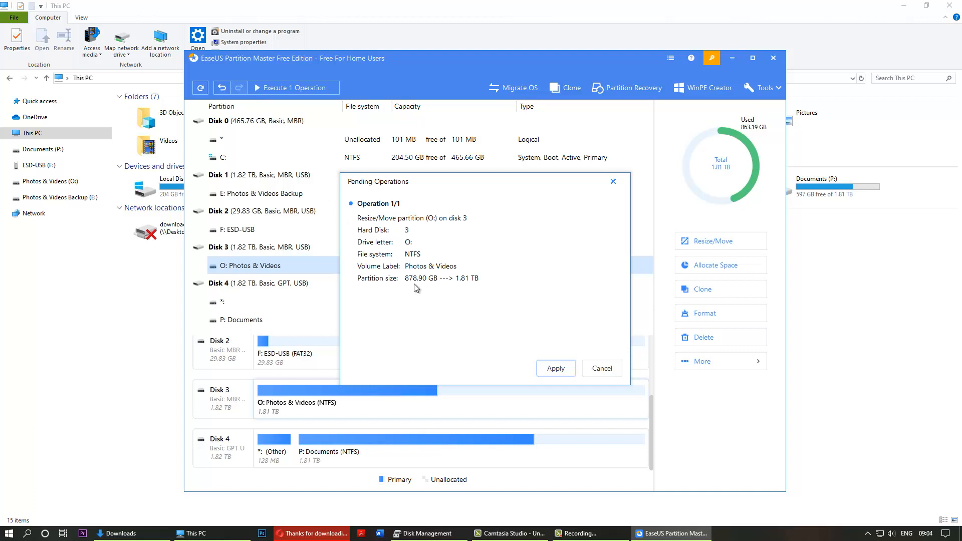
{"action": "mouse_move", "coordinate": [440, 288]}
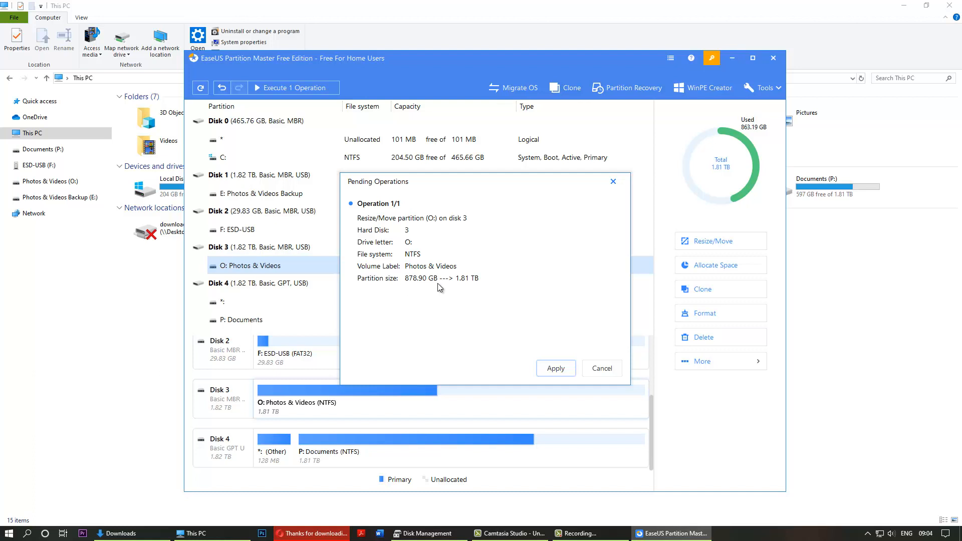
{"action": "mouse_move", "coordinate": [555, 362]}
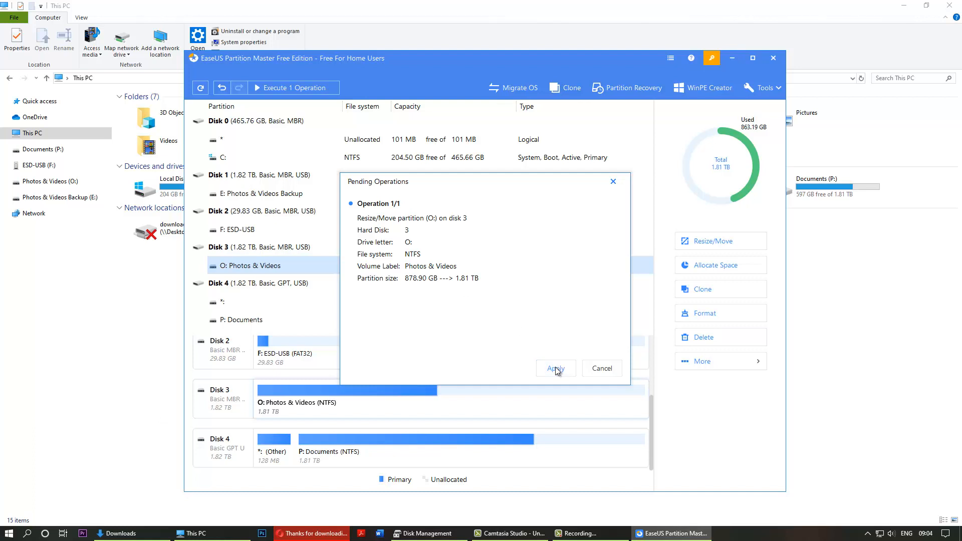
Apply the pending resize, close the progress and rating dialogs, and minimize EaseUS.
{"action": "left_click", "coordinate": [554, 368]}
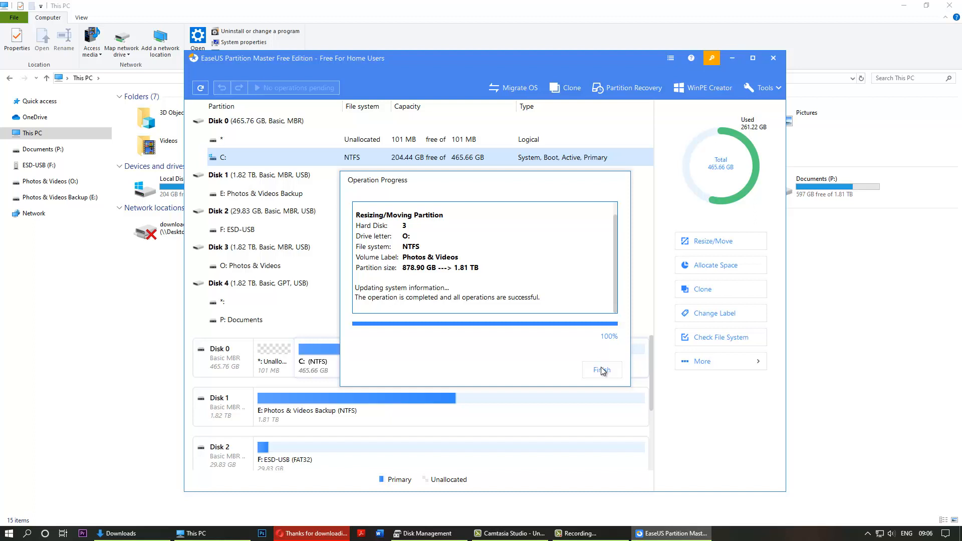
{"action": "left_click", "coordinate": [601, 370]}
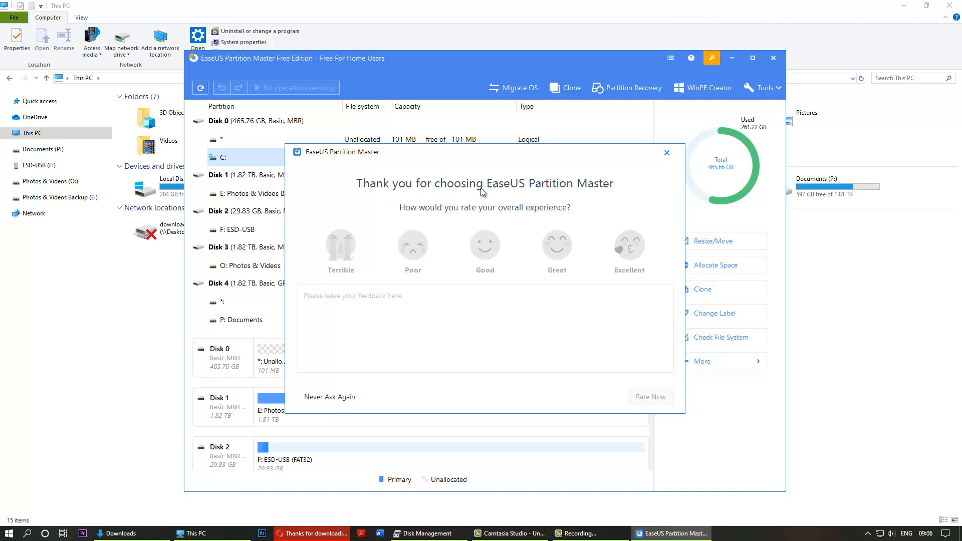
{"action": "mouse_move", "coordinate": [667, 153]}
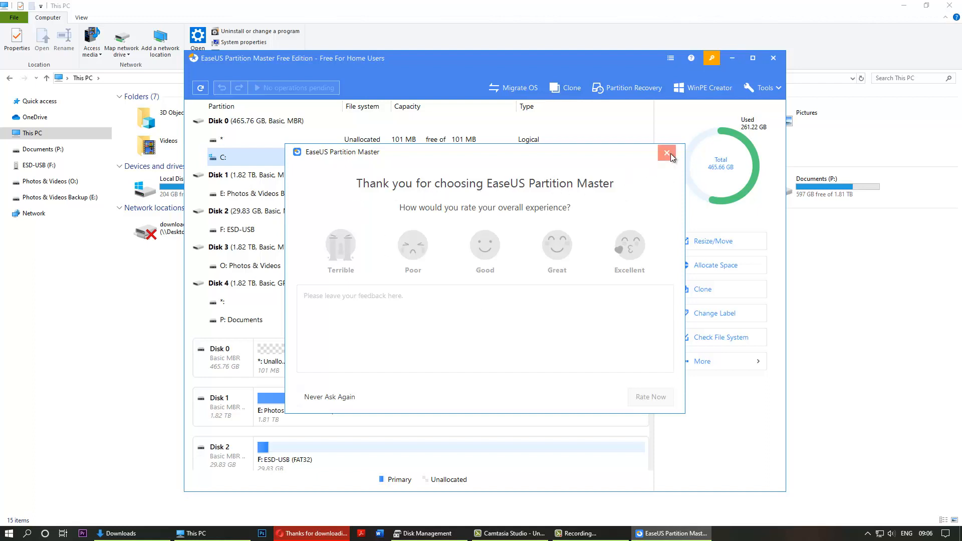
{"action": "left_click", "coordinate": [666, 152]}
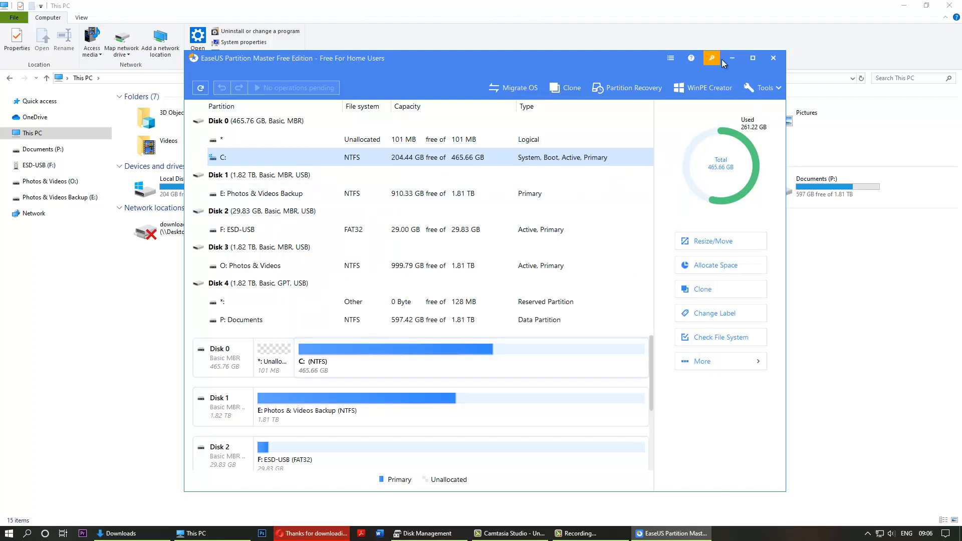
{"action": "left_click", "coordinate": [732, 58]}
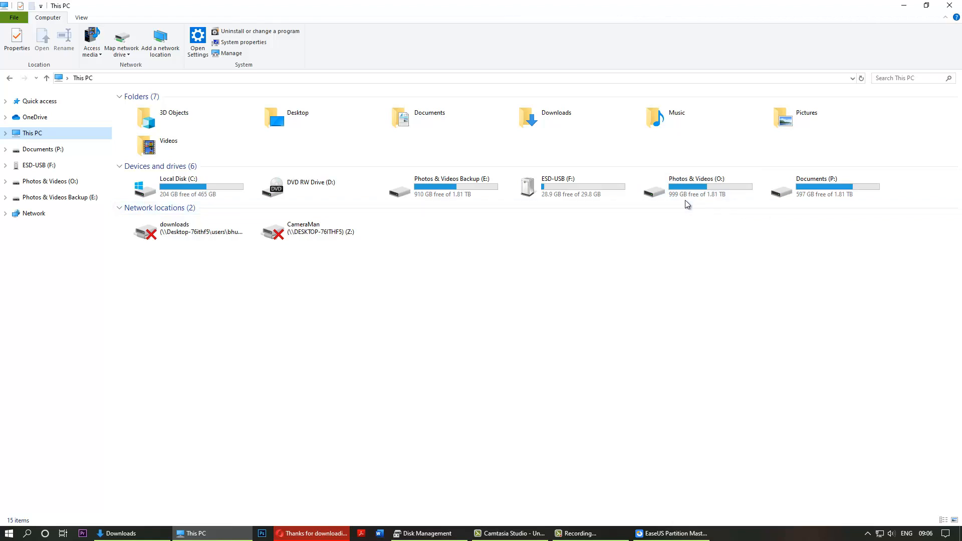
{"action": "mouse_move", "coordinate": [720, 205]}
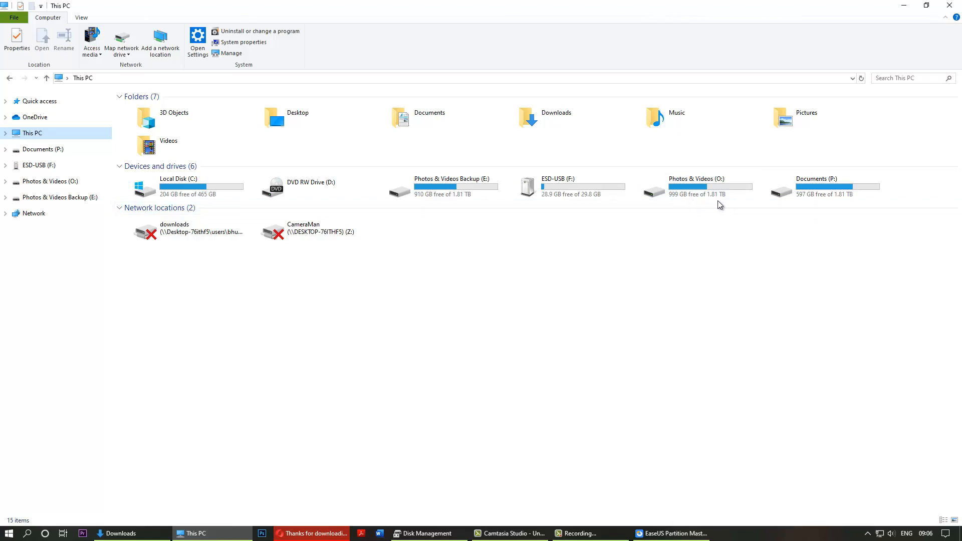
{"action": "mouse_move", "coordinate": [723, 205]}
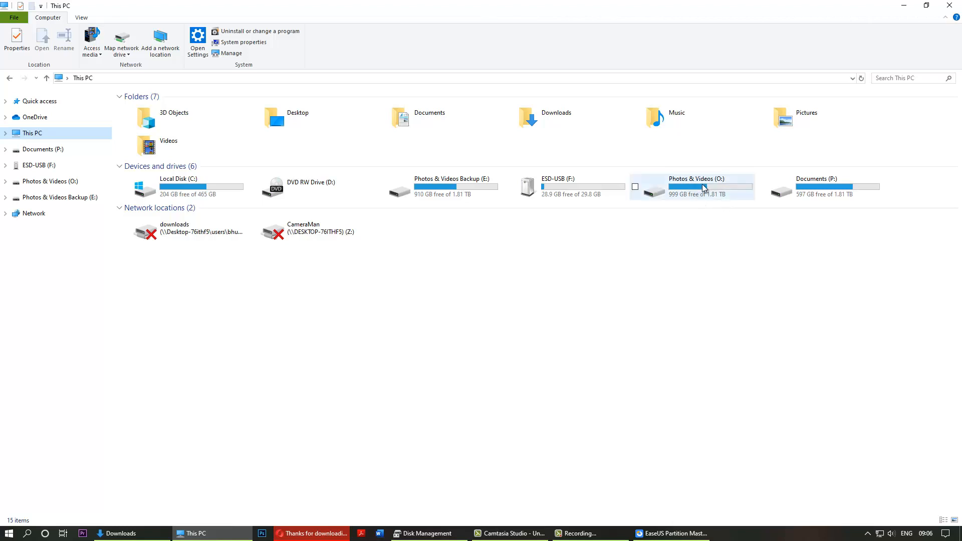
{"action": "double_click", "coordinate": [697, 188]}
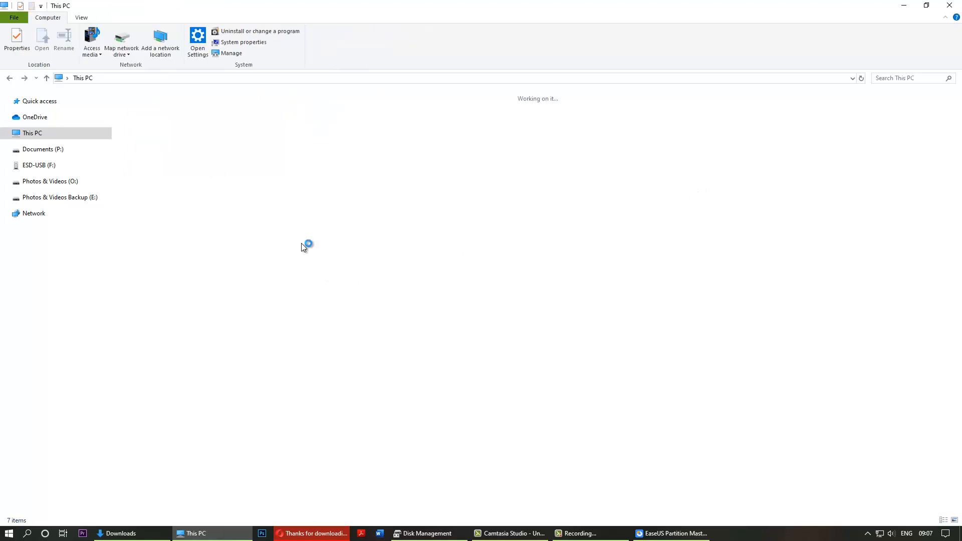
{"action": "left_click", "coordinate": [692, 187]}
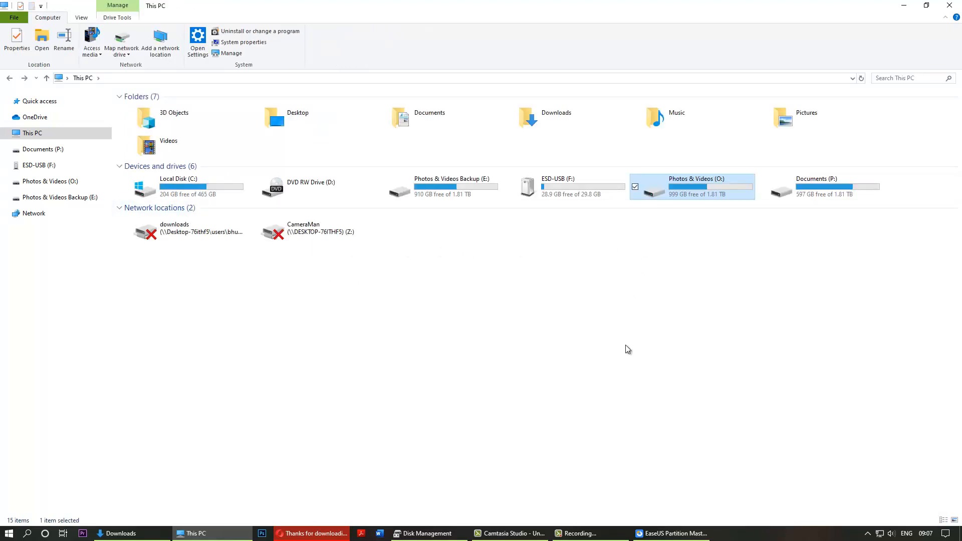
{"action": "mouse_move", "coordinate": [670, 533]}
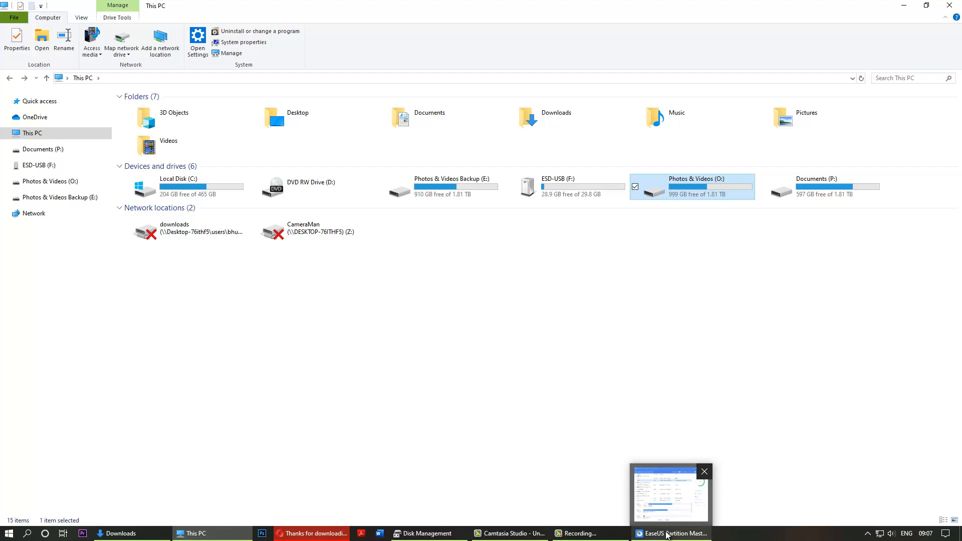
Restore EaseUS Partition Master and scroll to Disk 3 showing Photos & Videos at 1.81 TB.
{"action": "left_click", "coordinate": [671, 494]}
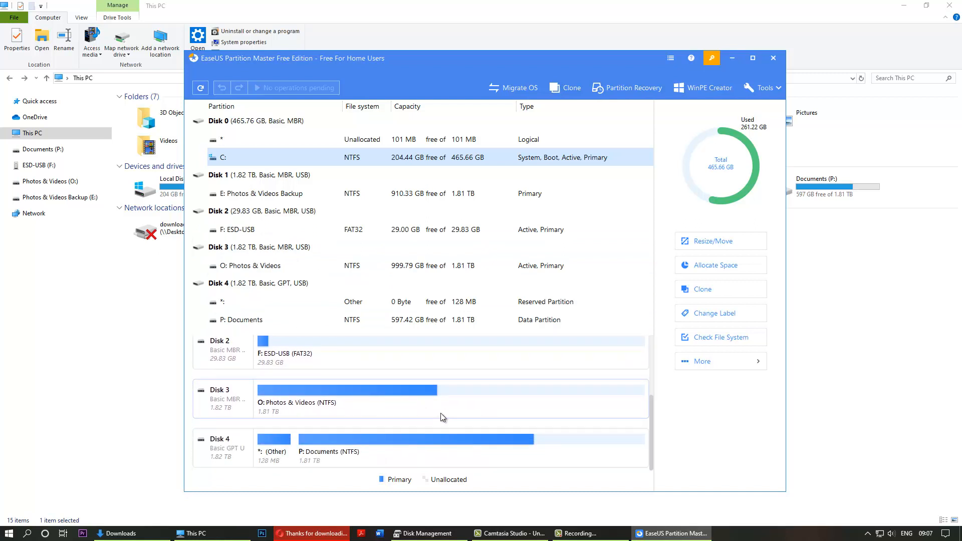
{"action": "mouse_move", "coordinate": [645, 417]}
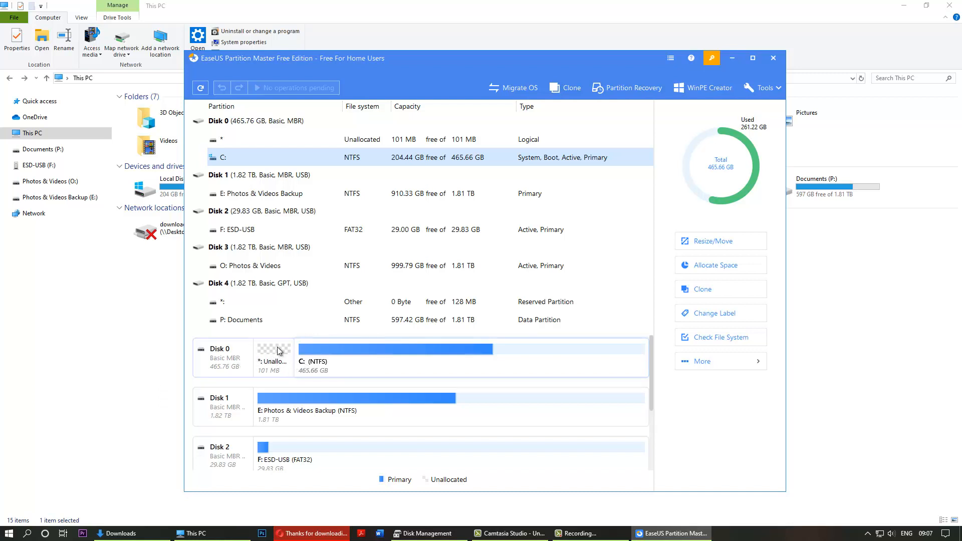
{"action": "mouse_move", "coordinate": [262, 379]}
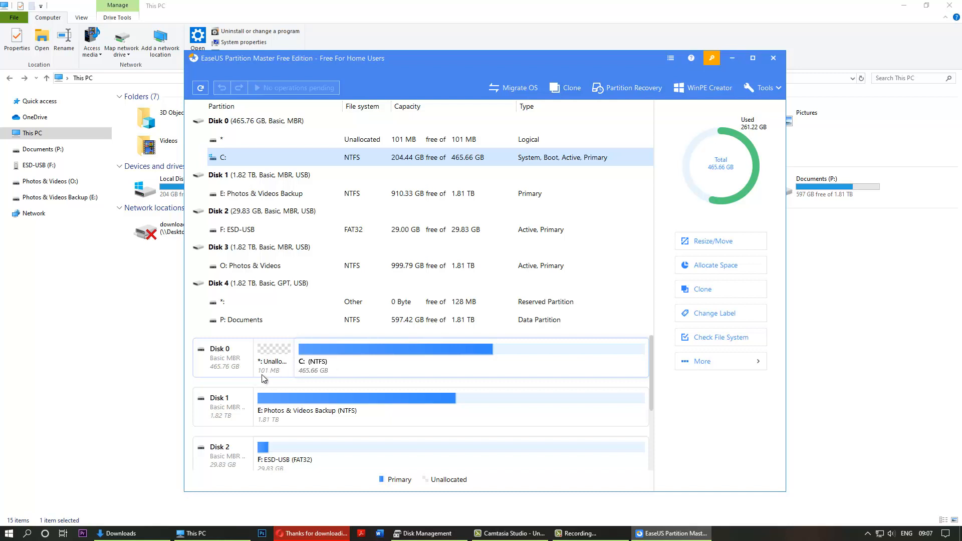
{"action": "scroll", "scroll_direction": "down", "scroll_amount": 3}
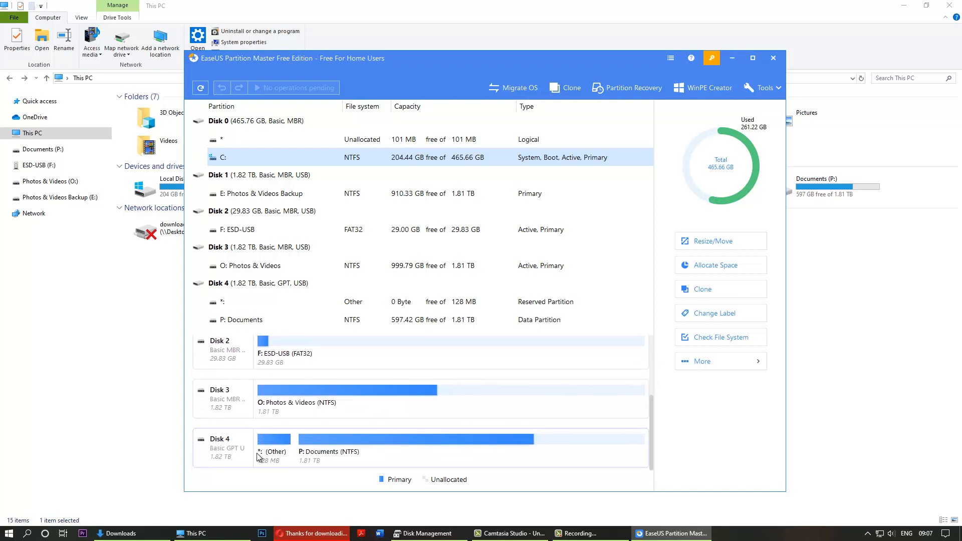
{"action": "mouse_move", "coordinate": [358, 459]}
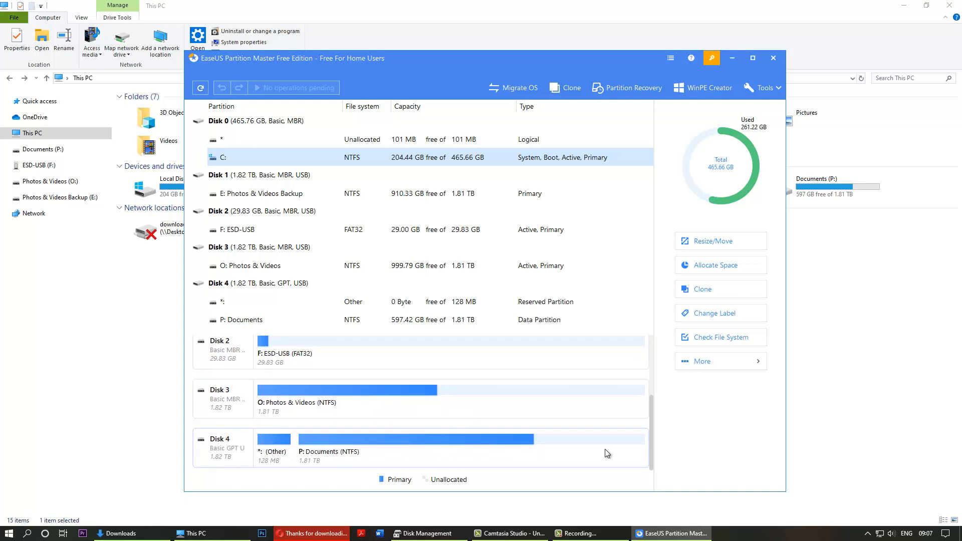
View Disk Management's layout showing Photos & Videos (O:) spanning Disk 3 at 1863.01 GB, then return to Partition Master.
{"action": "left_click", "coordinate": [426, 533]}
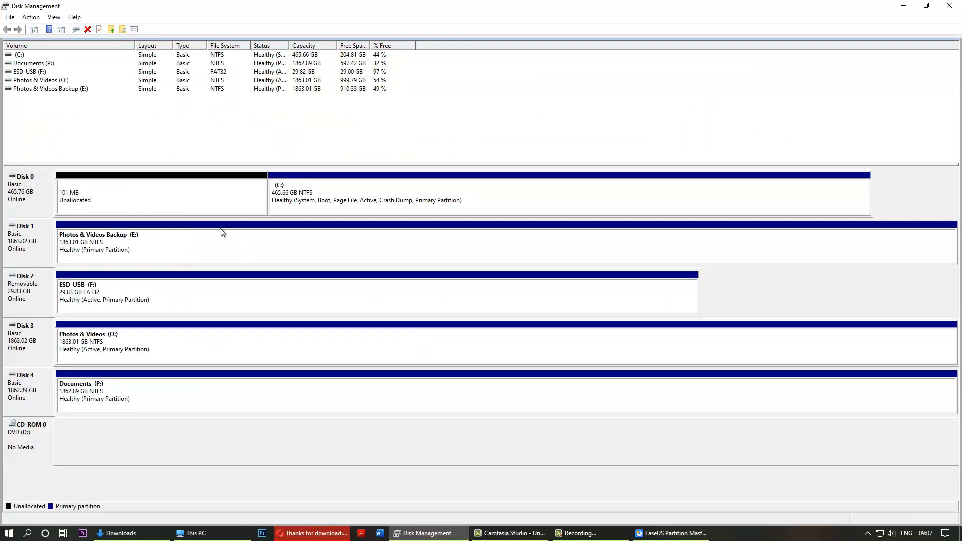
{"action": "mouse_move", "coordinate": [84, 215]}
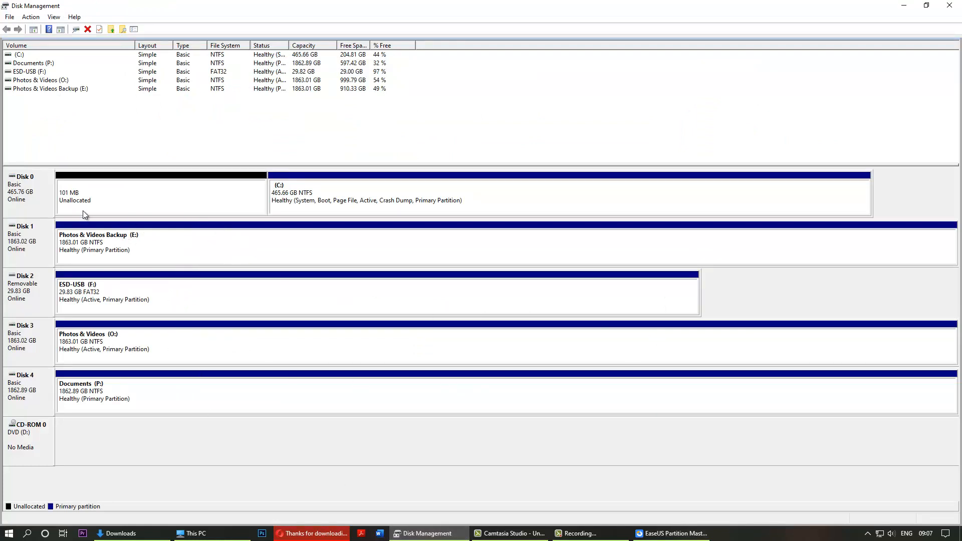
{"action": "mouse_move", "coordinate": [236, 280]}
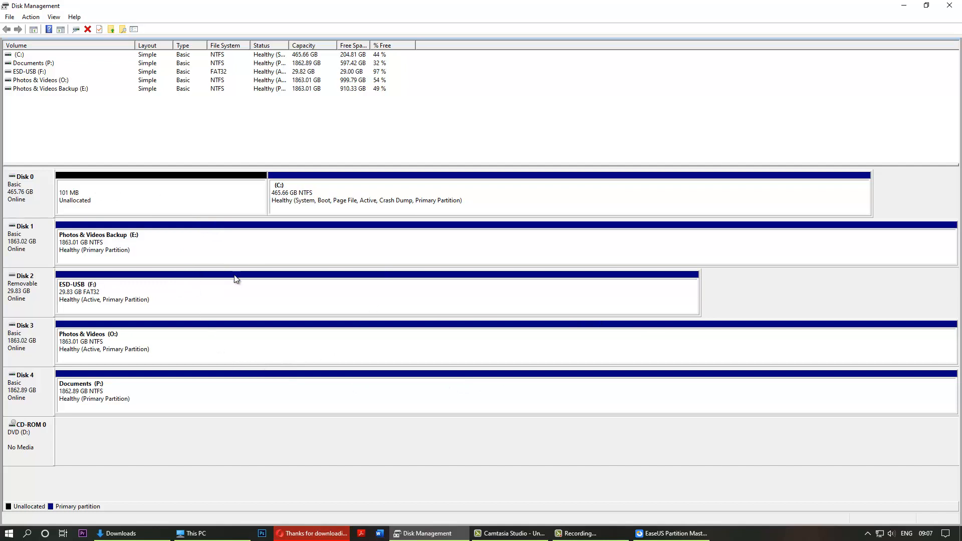
{"action": "mouse_move", "coordinate": [90, 192]}
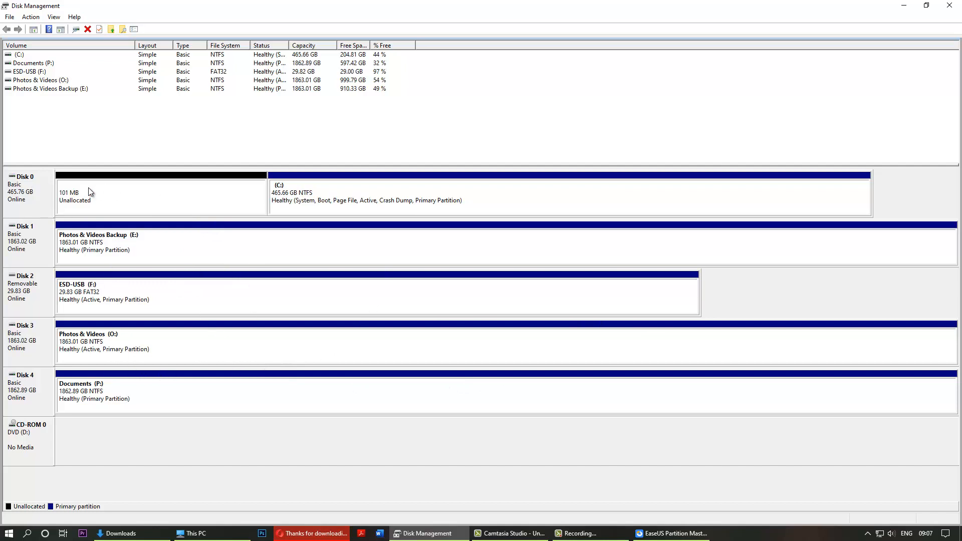
{"action": "mouse_move", "coordinate": [13, 183]}
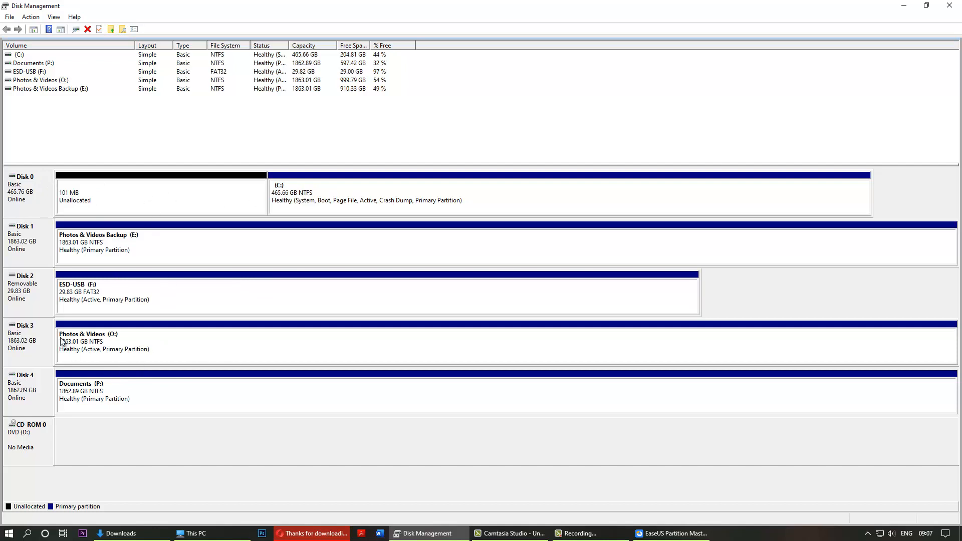
{"action": "mouse_move", "coordinate": [193, 402]}
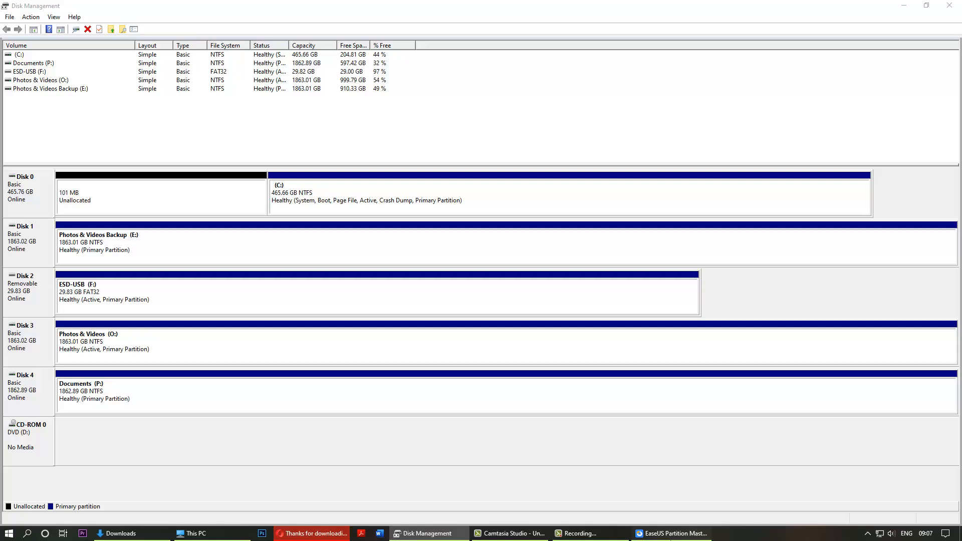
{"action": "left_click", "coordinate": [670, 533]}
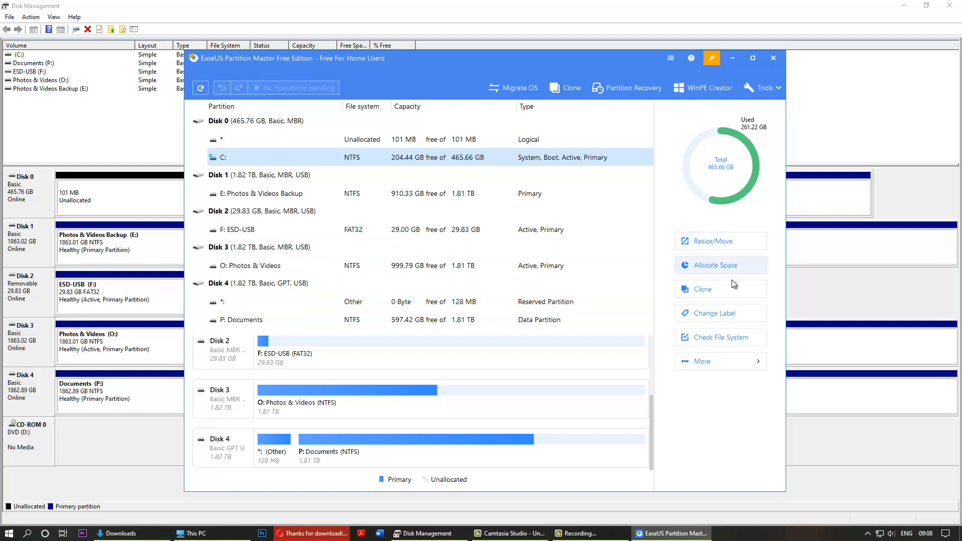
{"action": "mouse_move", "coordinate": [719, 258]}
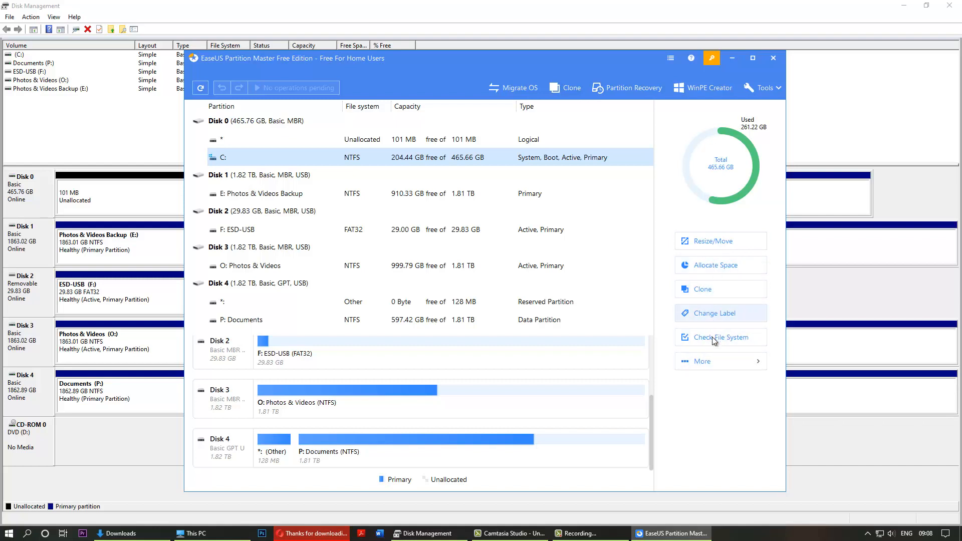
{"action": "left_click", "coordinate": [702, 360]}
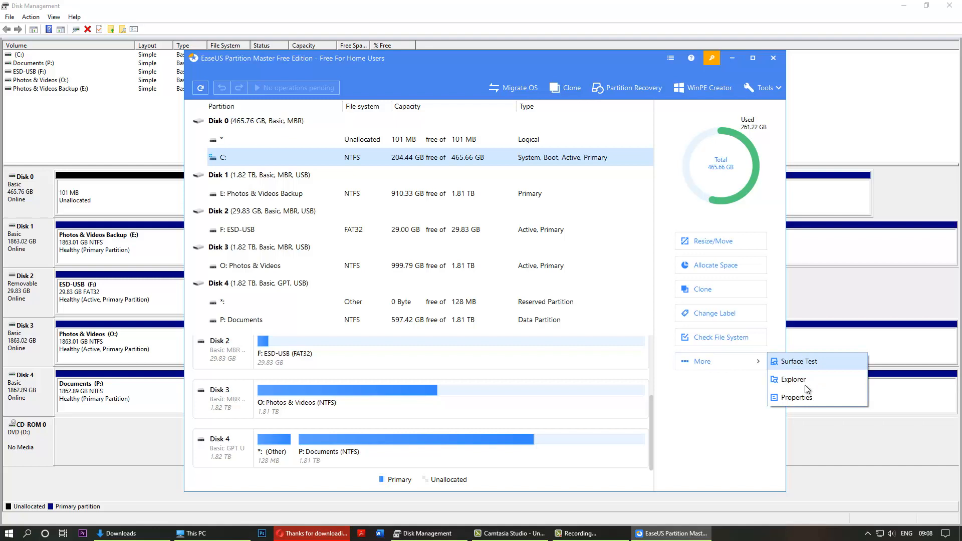
{"action": "mouse_move", "coordinate": [724, 432]}
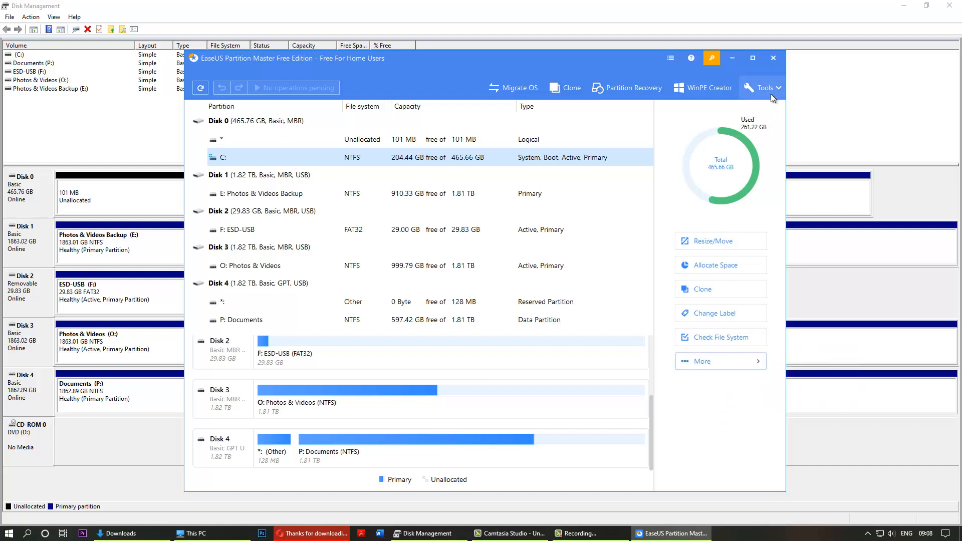
{"action": "left_click", "coordinate": [765, 89]}
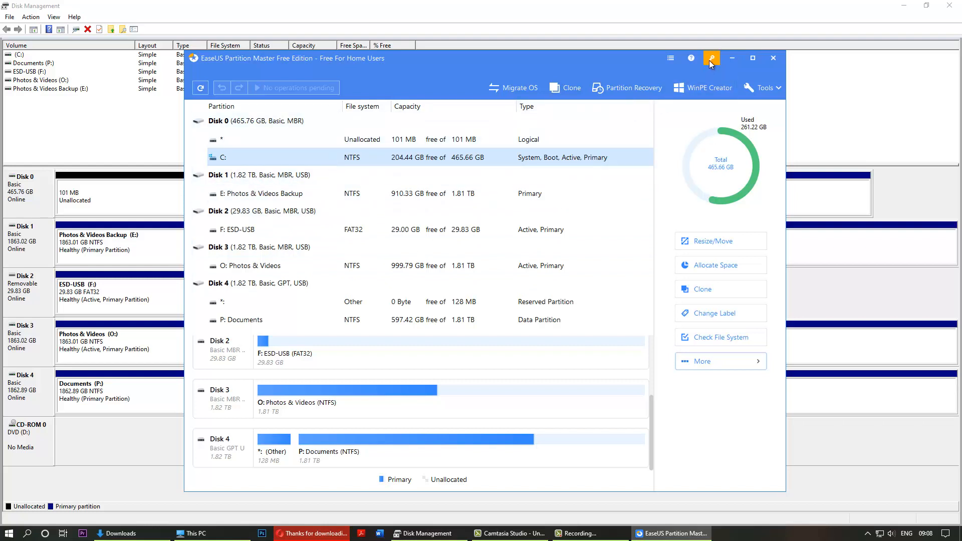
{"action": "mouse_move", "coordinate": [600, 73]}
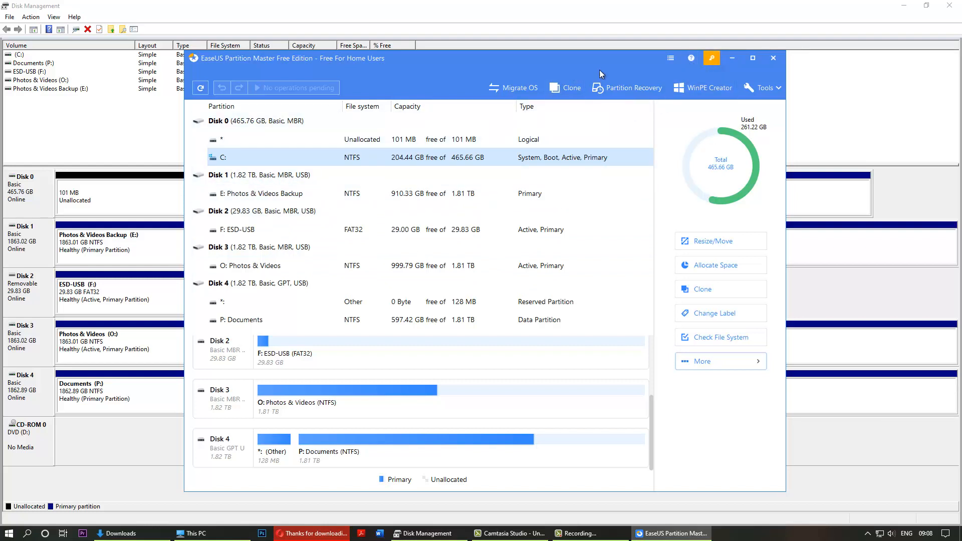
{"action": "mouse_move", "coordinate": [632, 87]}
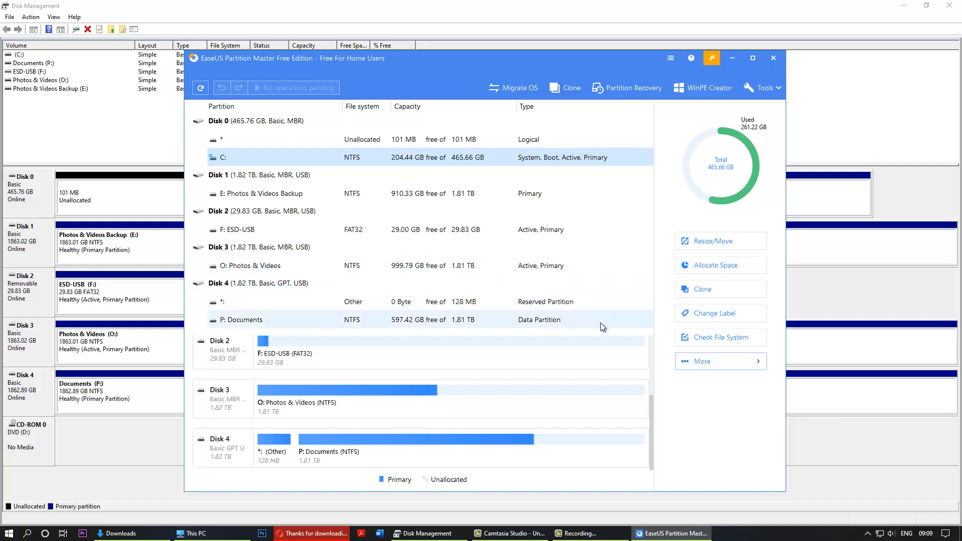
{"action": "scroll", "scroll_direction": "down", "scroll_amount": 3}
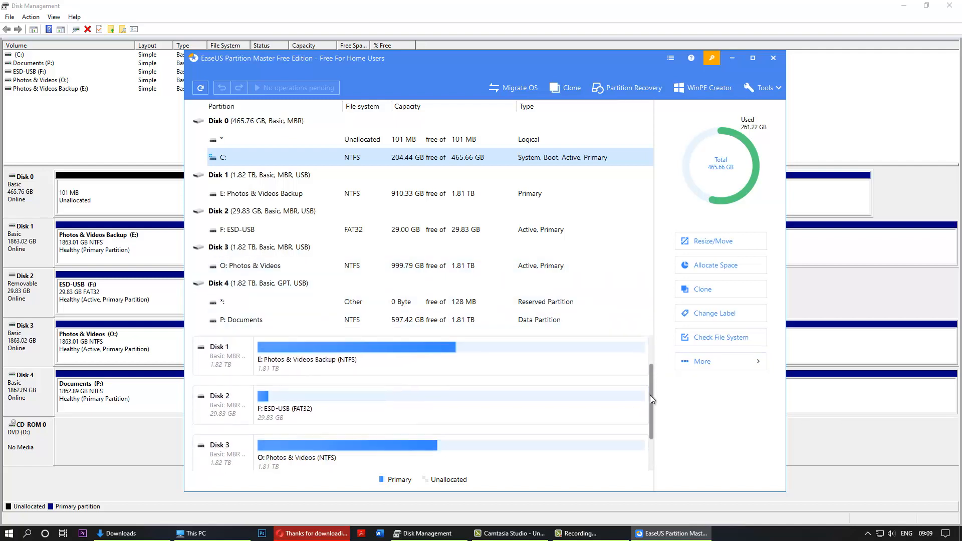
{"action": "scroll", "scroll_direction": "down", "scroll_amount": 3}
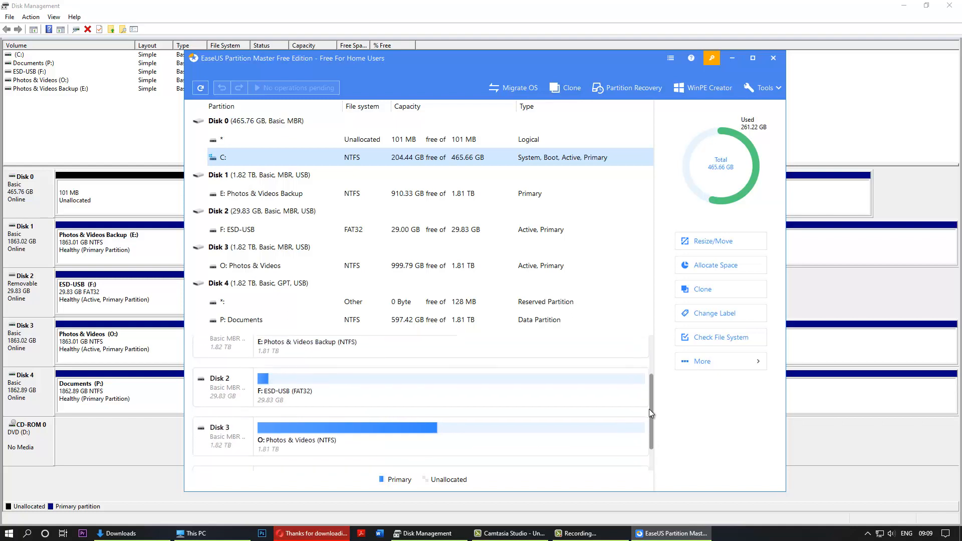
{"action": "scroll", "scroll_direction": "down", "scroll_amount": 3}
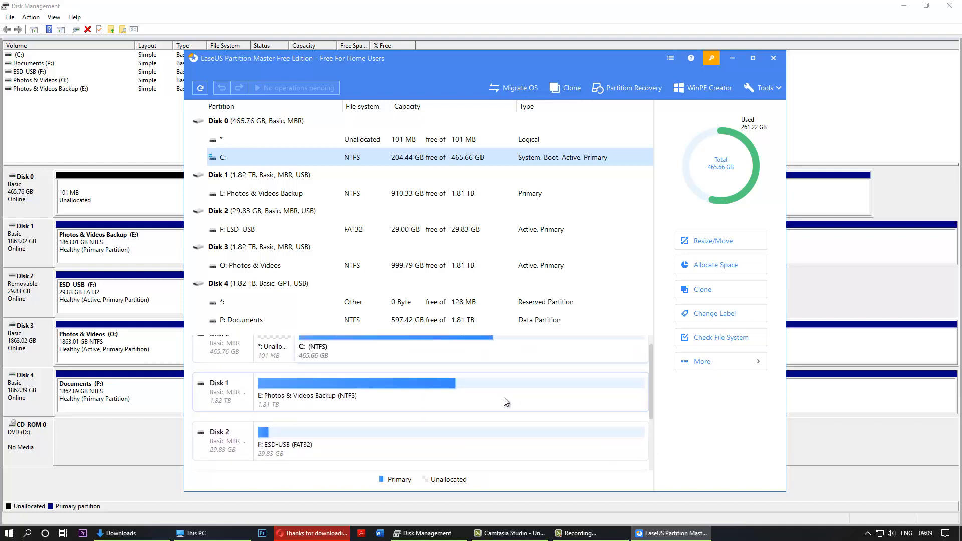
{"action": "mouse_move", "coordinate": [558, 390]}
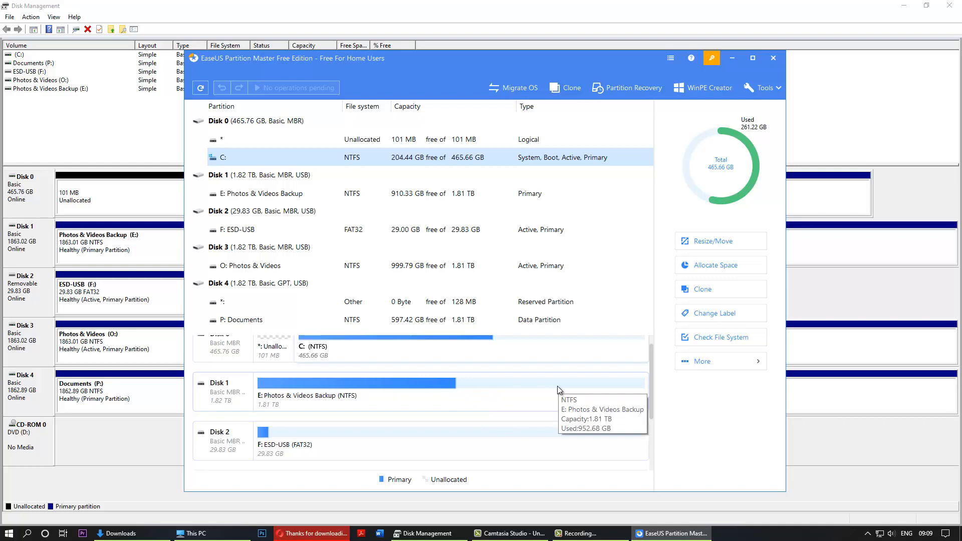